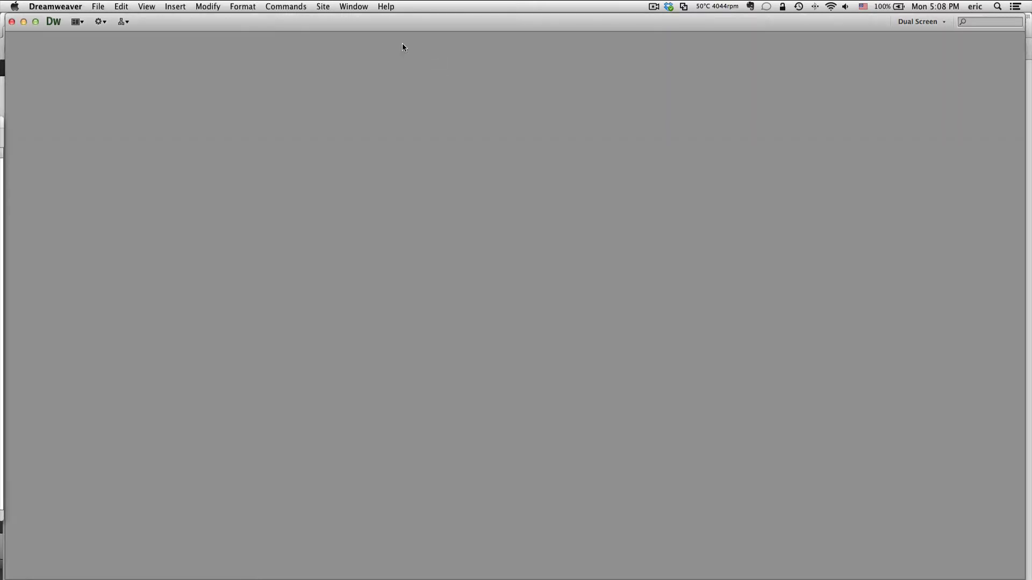
Step: Bring up the Site menu to begin creating a new site
left_click(323, 6)
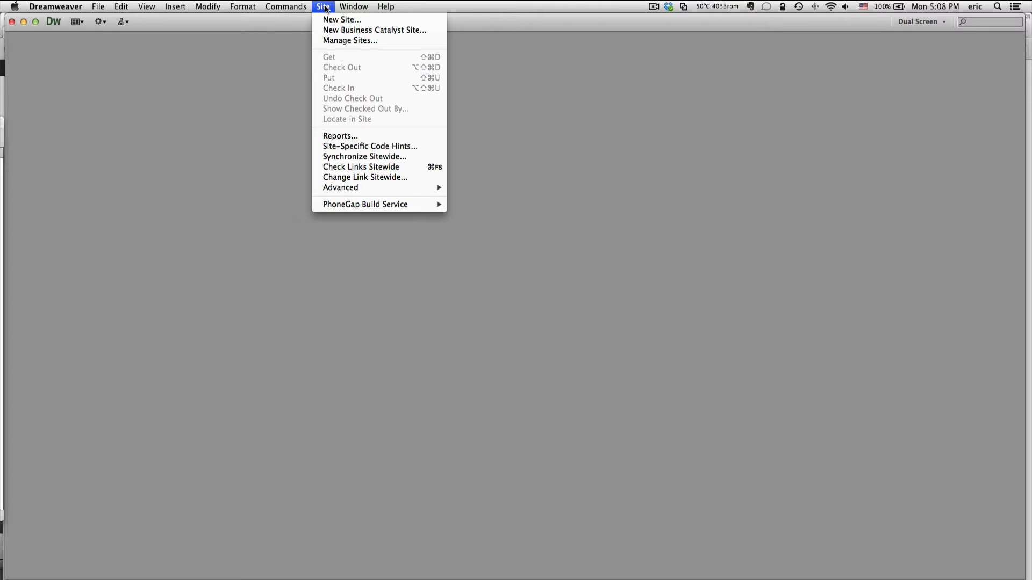
mouse_move(349, 41)
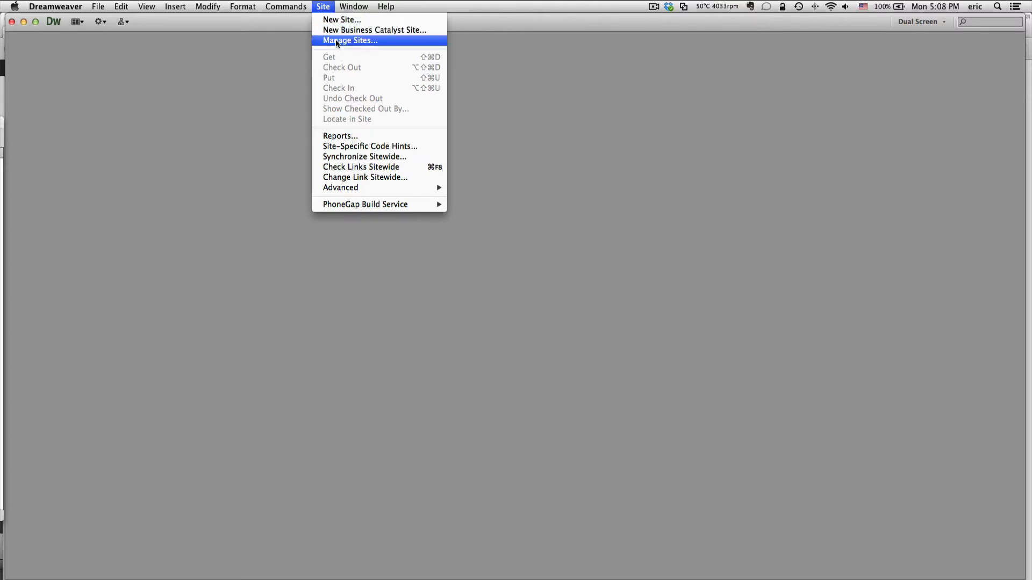
mouse_move(375, 29)
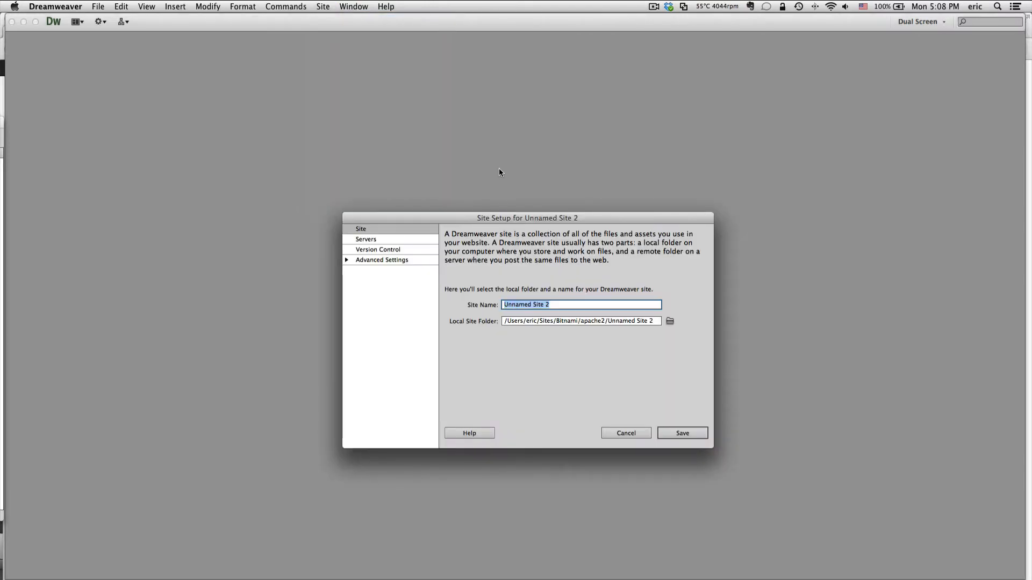
mouse_move(512, 267)
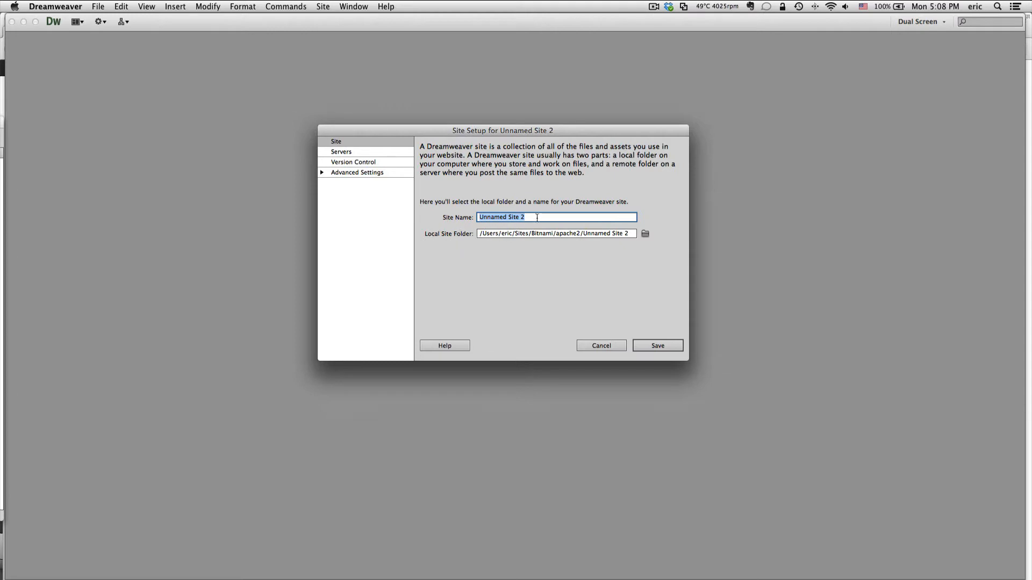
mouse_move(531, 218)
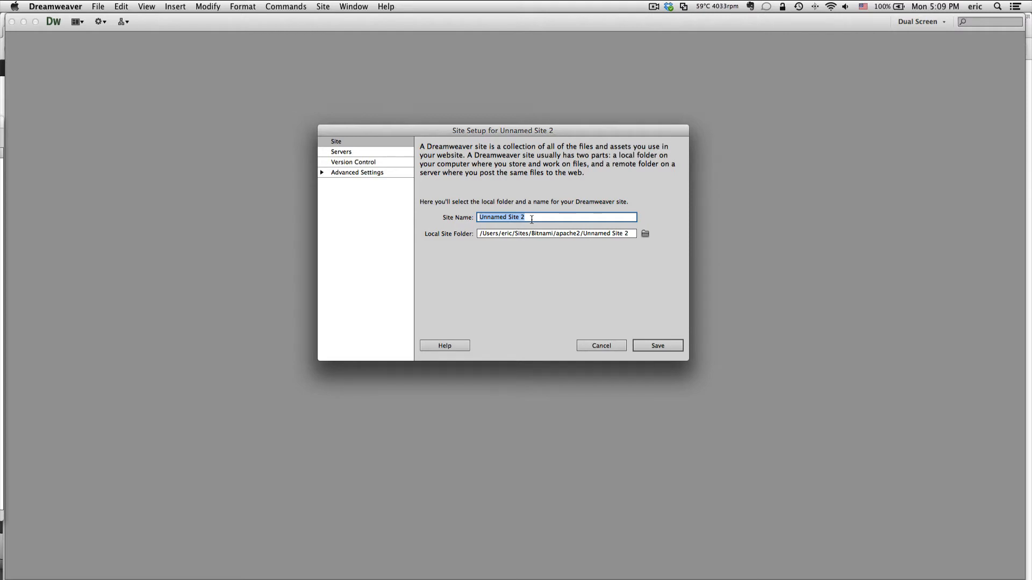
Step: Name the new site 'e-Portfolio' in the Site Setup dialog
type("e")
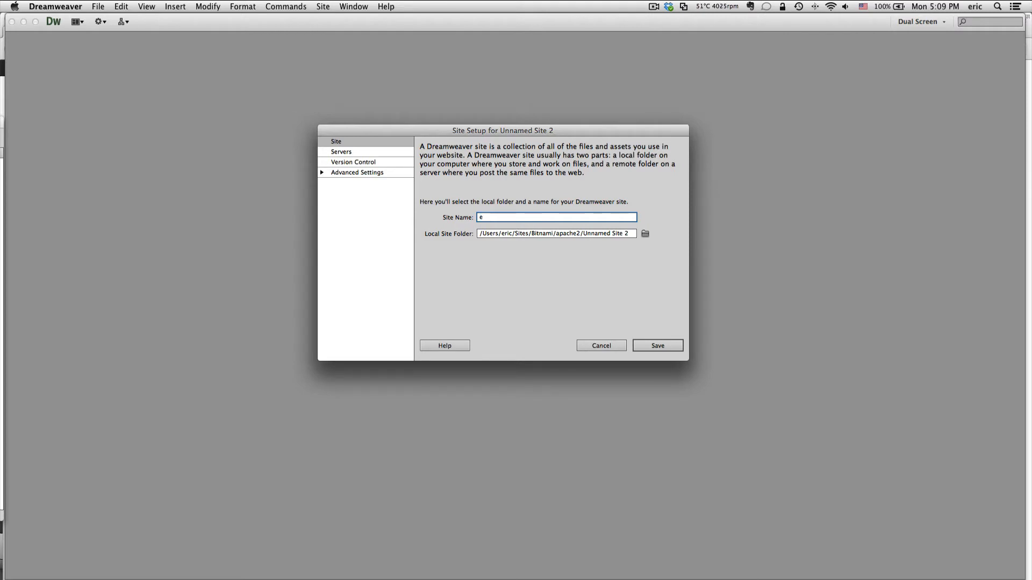
type("-Port")
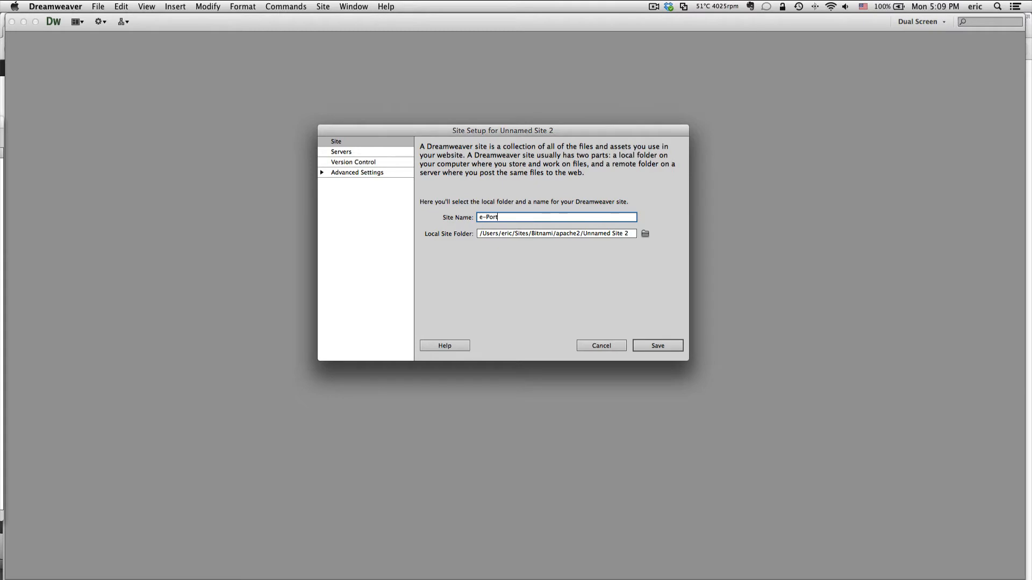
type("folio")
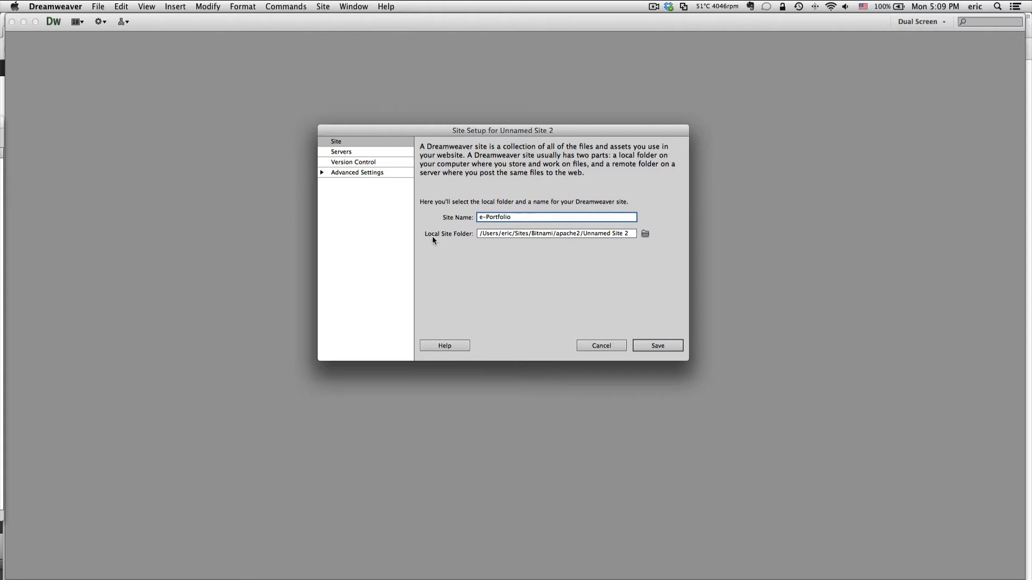
mouse_move(426, 232)
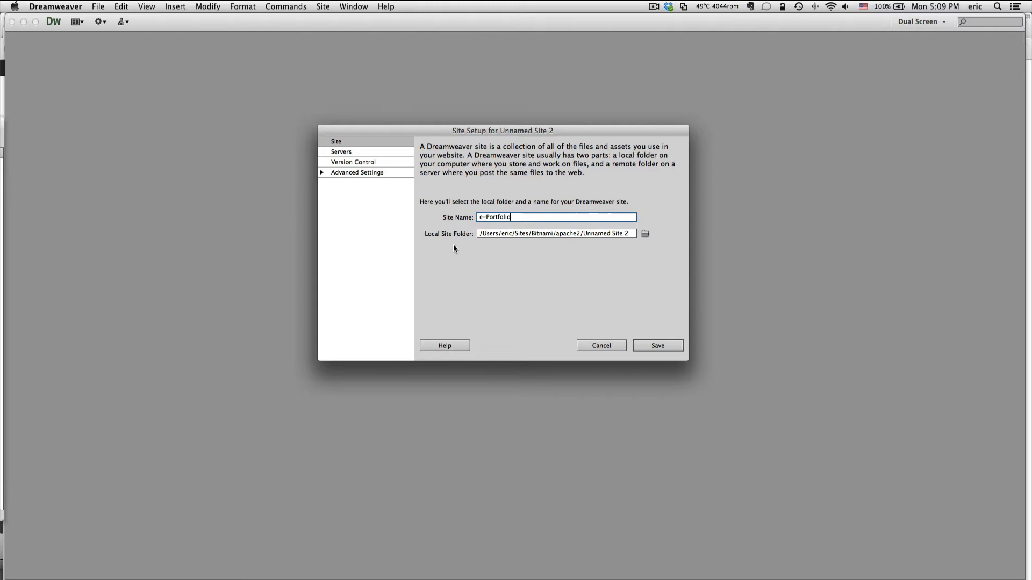
mouse_move(645, 234)
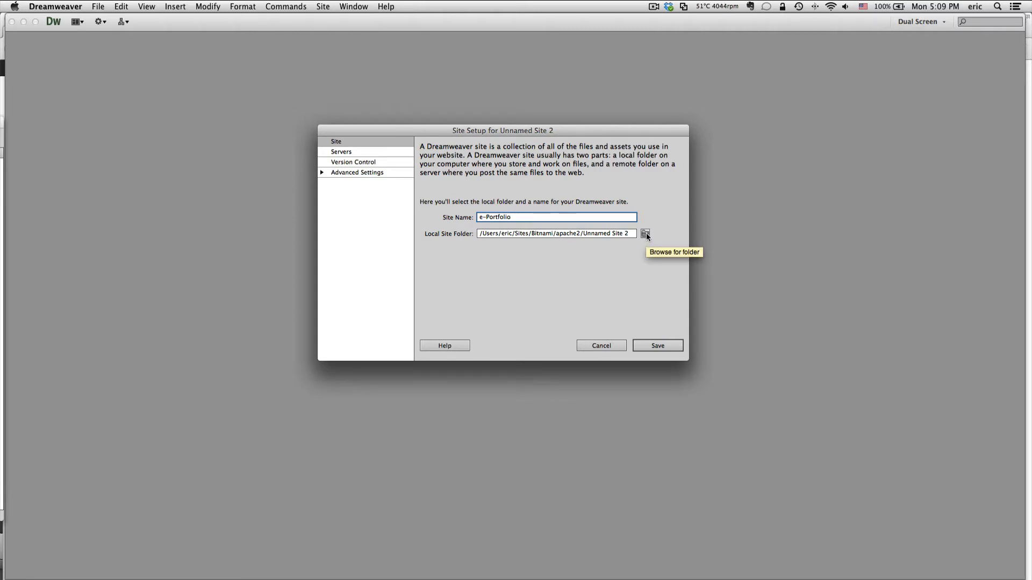
Step: Choose the project subfolder inside htdocs/w13_eportfolio as the site's local root folder
left_click(646, 233)
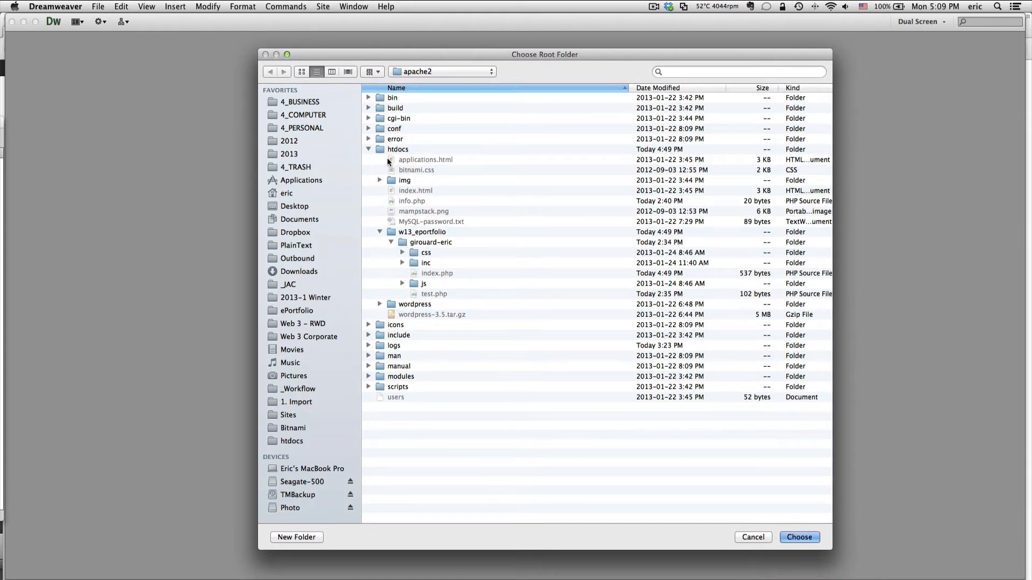
left_click(397, 150)
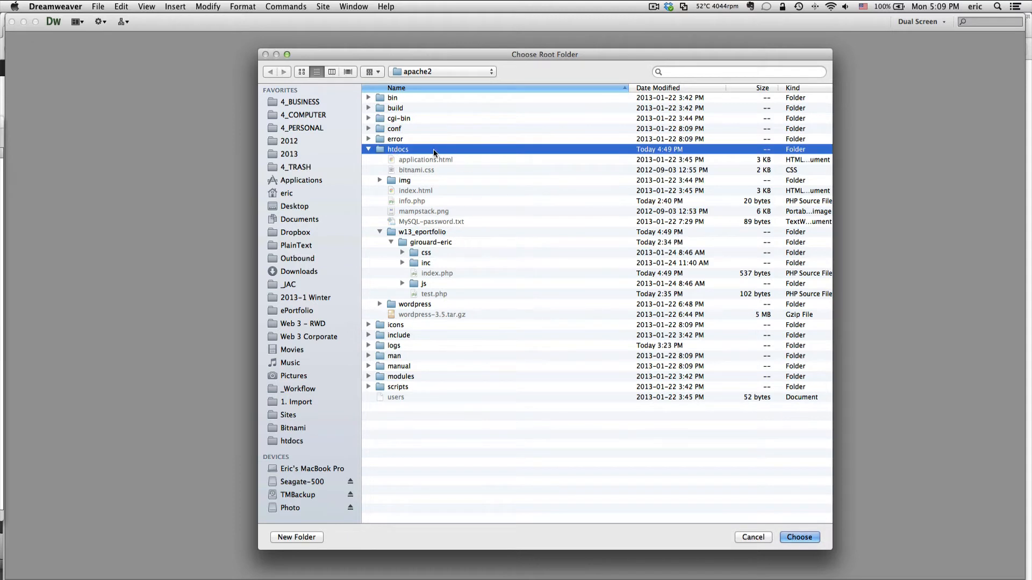
mouse_move(431, 163)
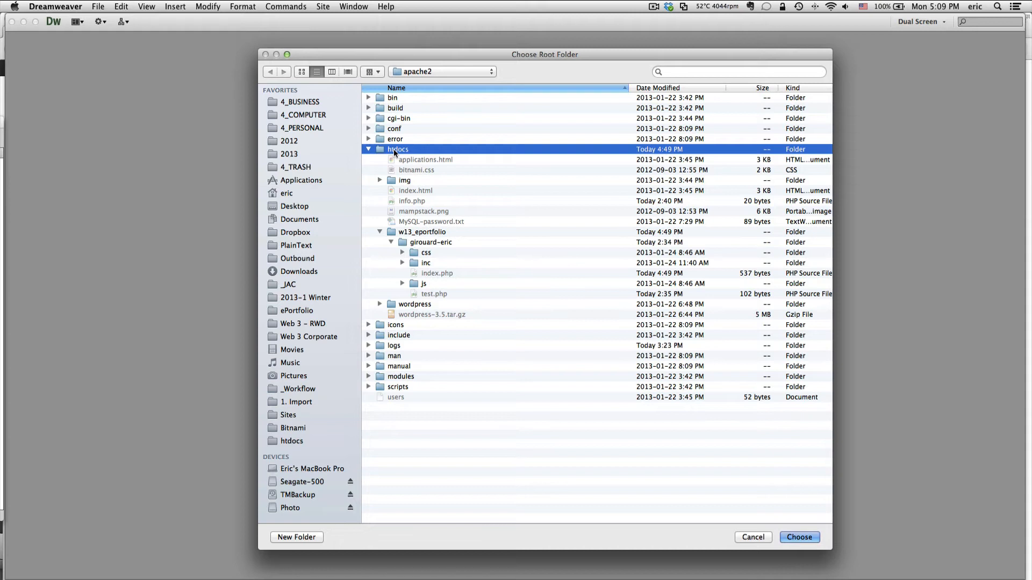
mouse_move(402, 155)
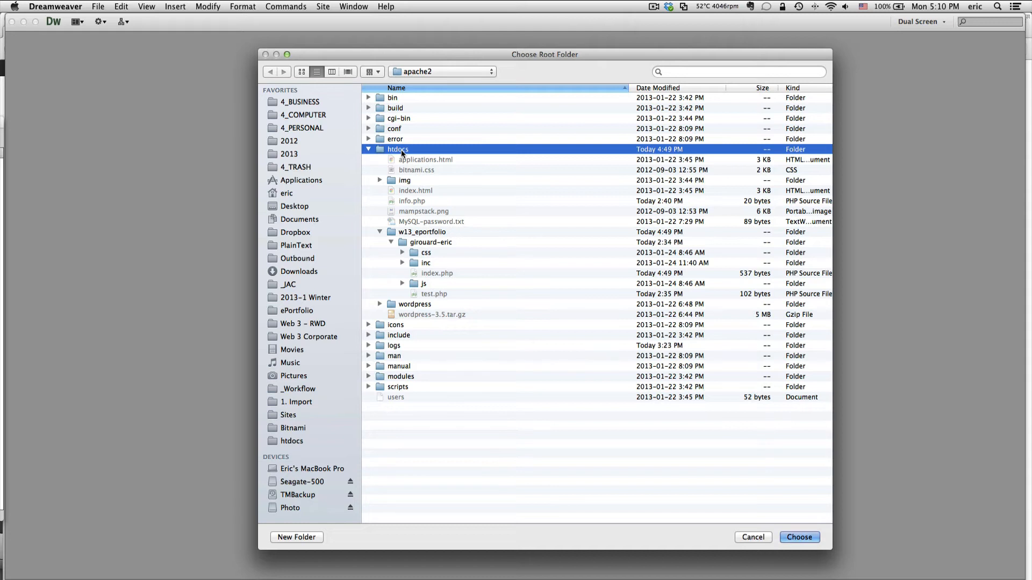
mouse_move(434, 176)
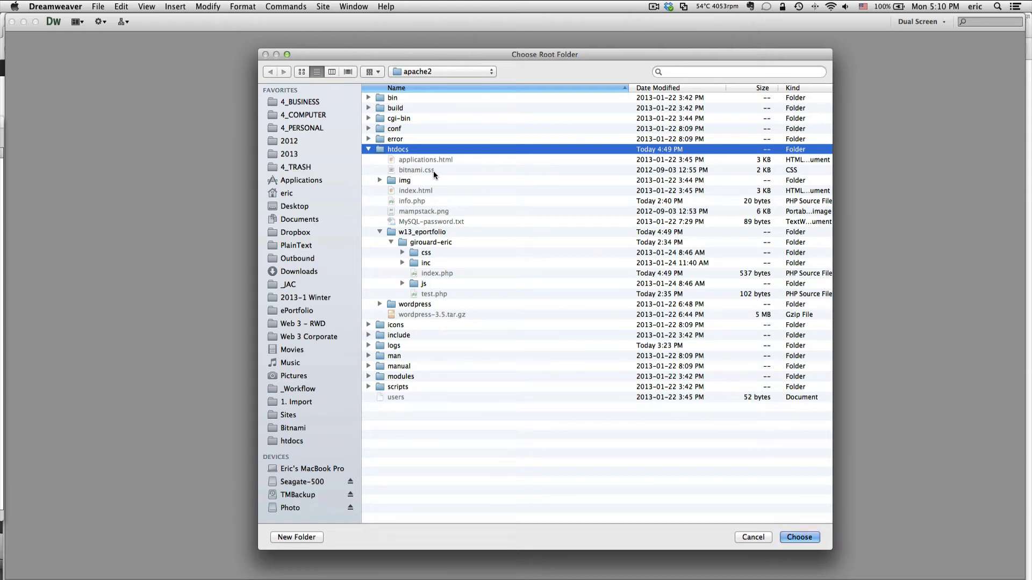
left_click(380, 232)
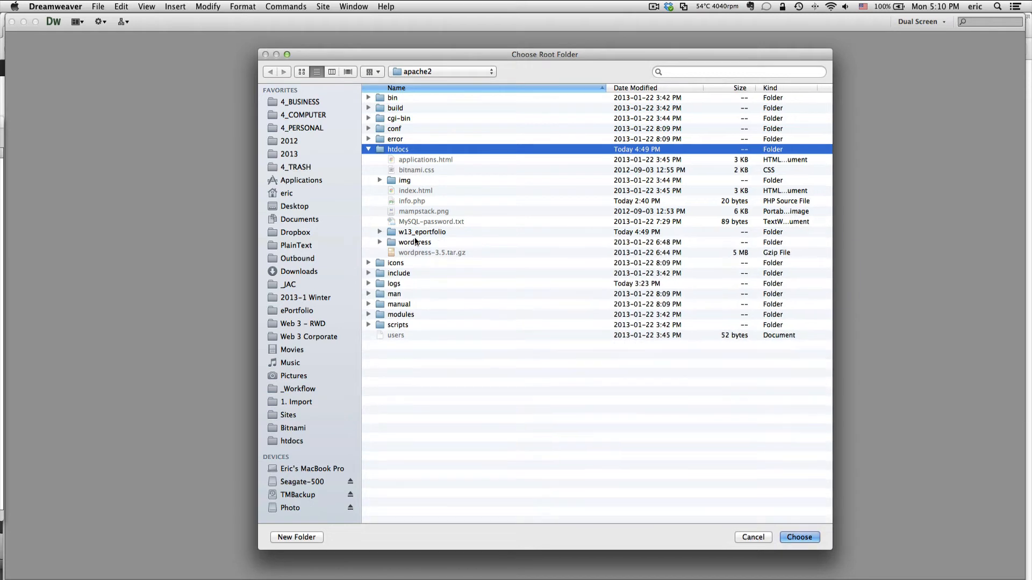
mouse_move(434, 238)
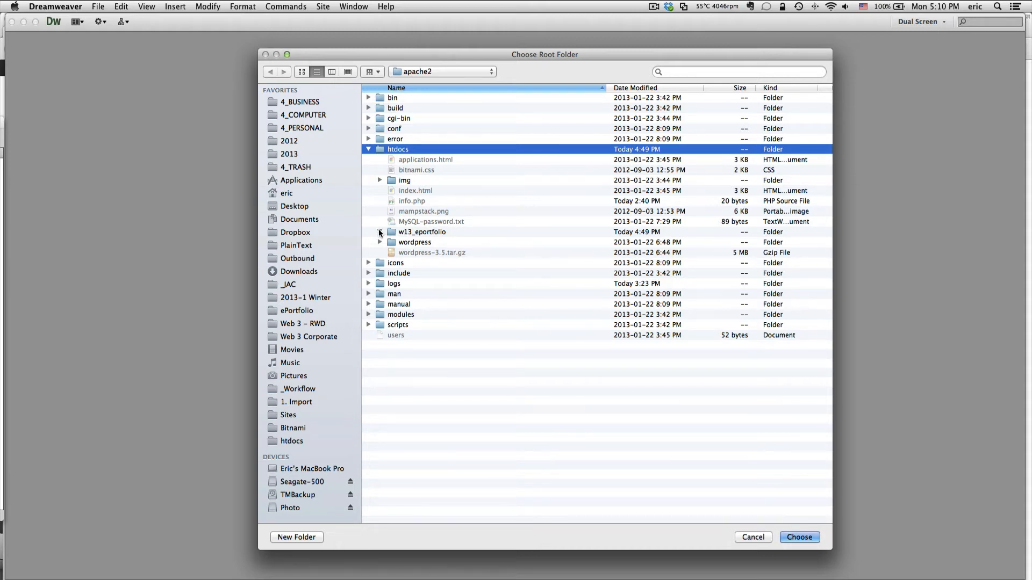
left_click(379, 232)
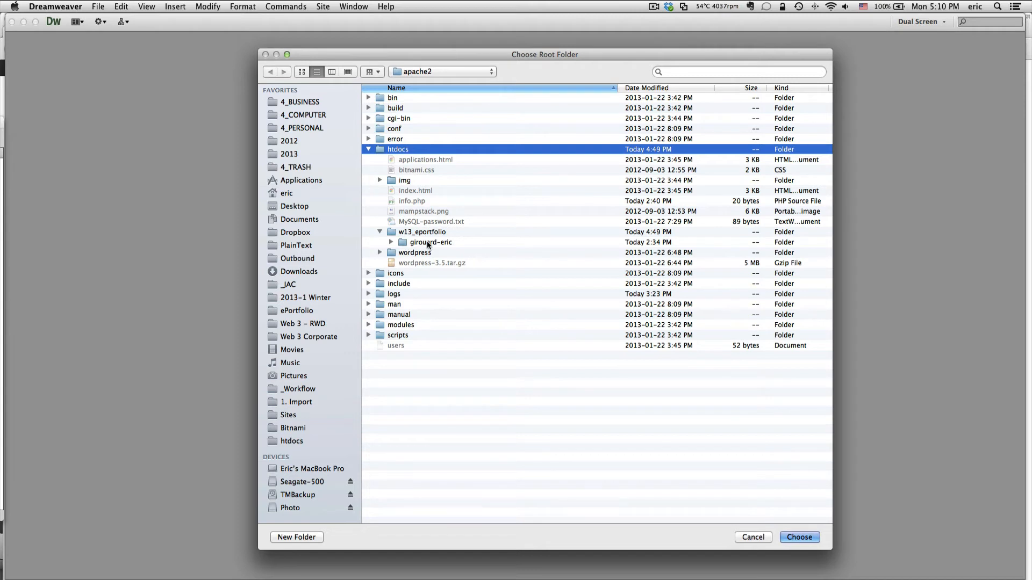
left_click(430, 242)
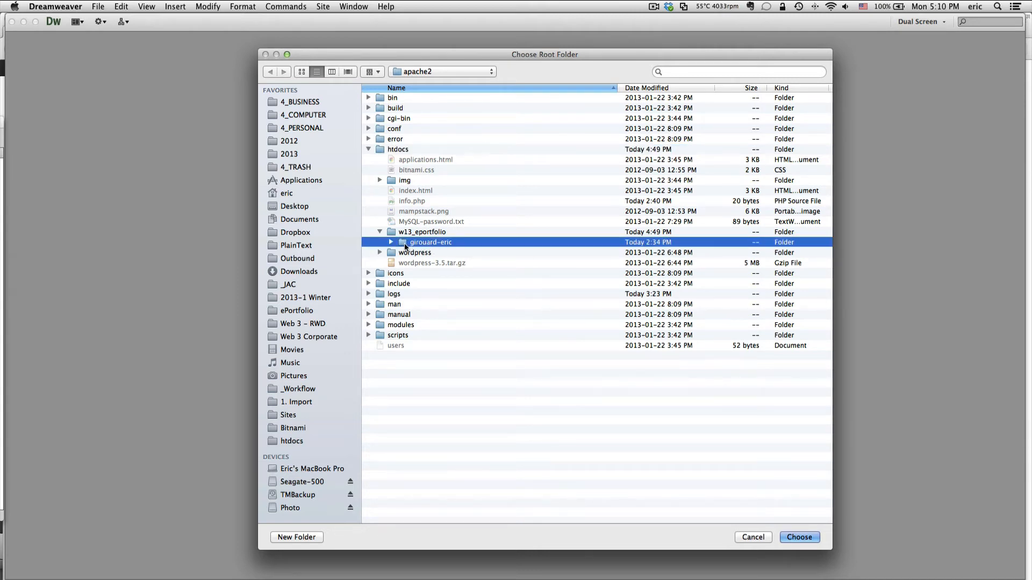
mouse_move(407, 232)
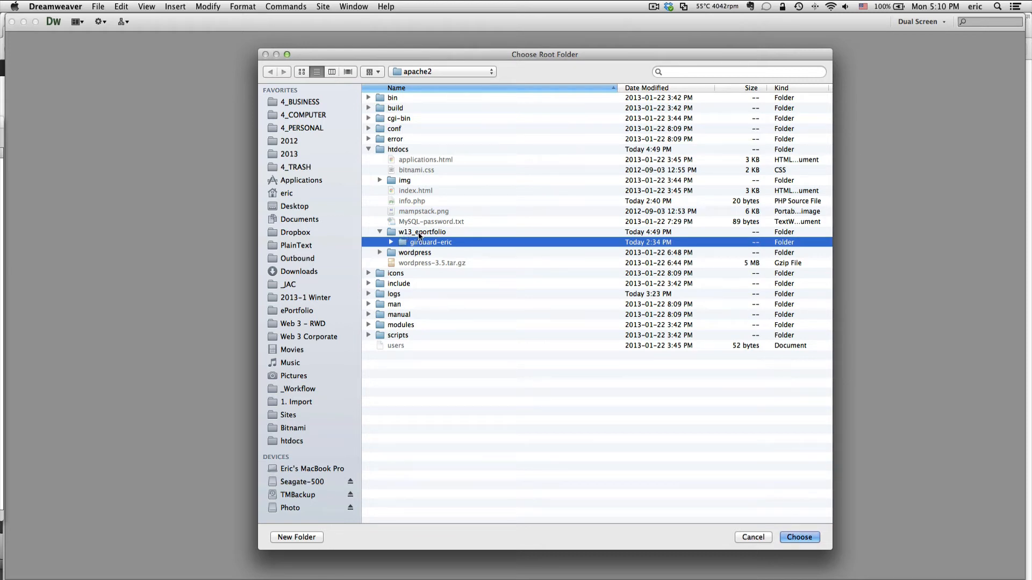
mouse_move(404, 245)
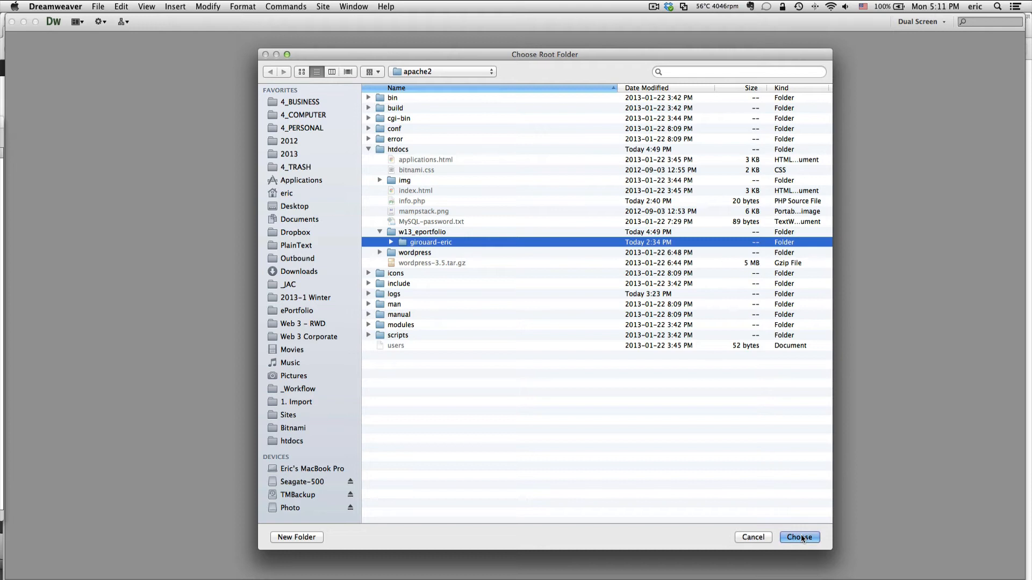
left_click(799, 537)
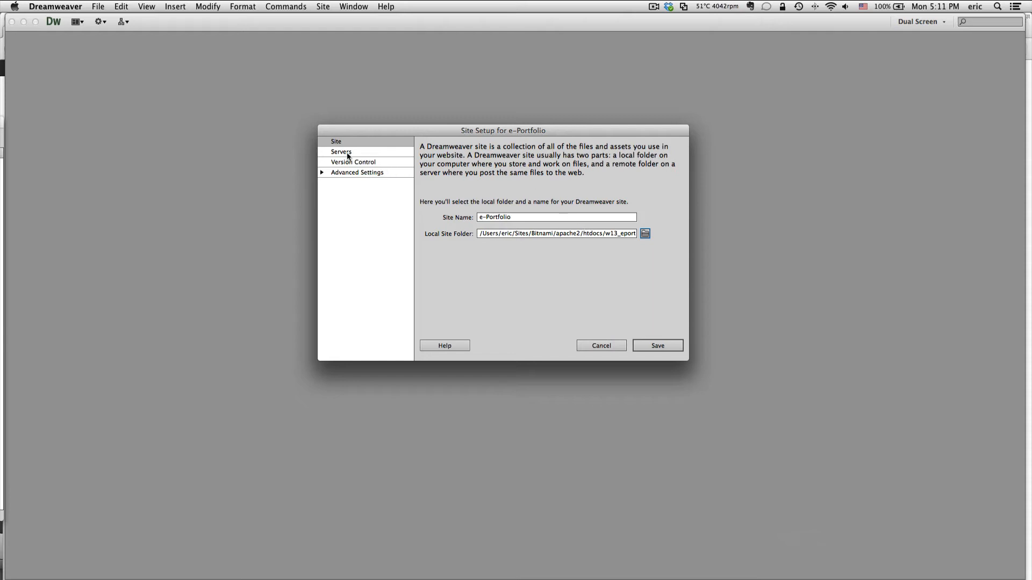
Step: Switch the Site Setup dialog to the Servers category, which lists no servers yet
left_click(341, 151)
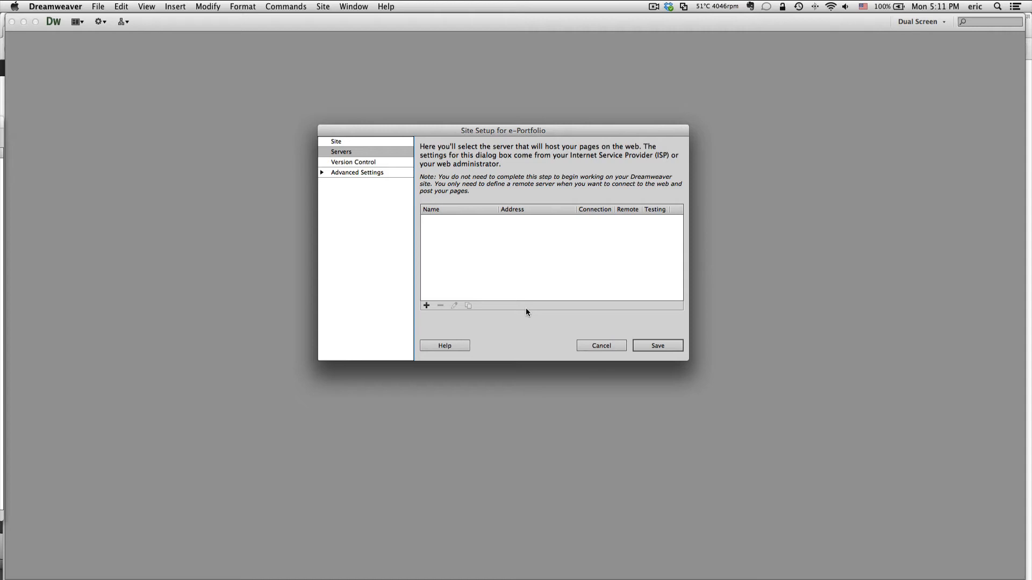
mouse_move(531, 161)
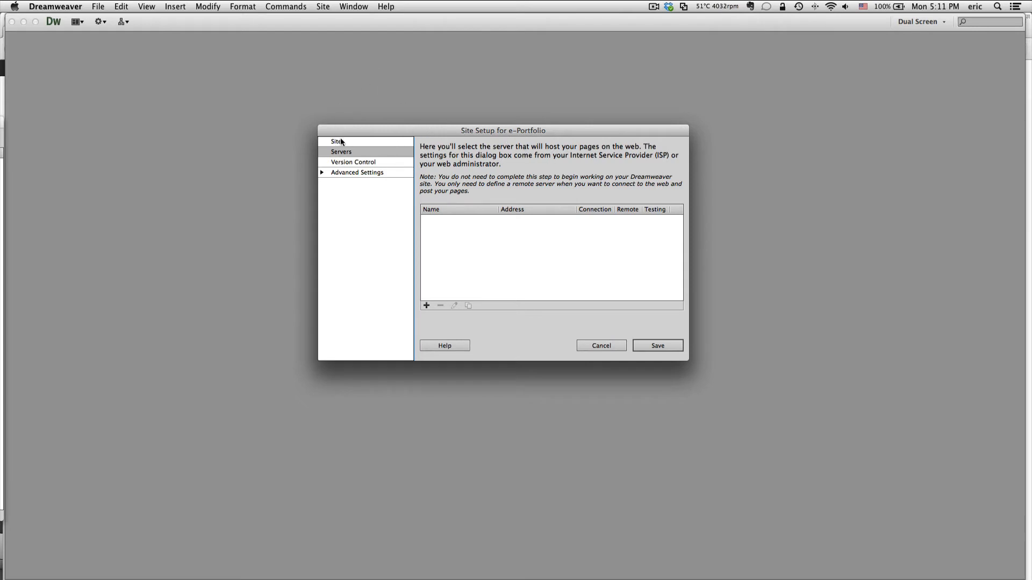
left_click(337, 140)
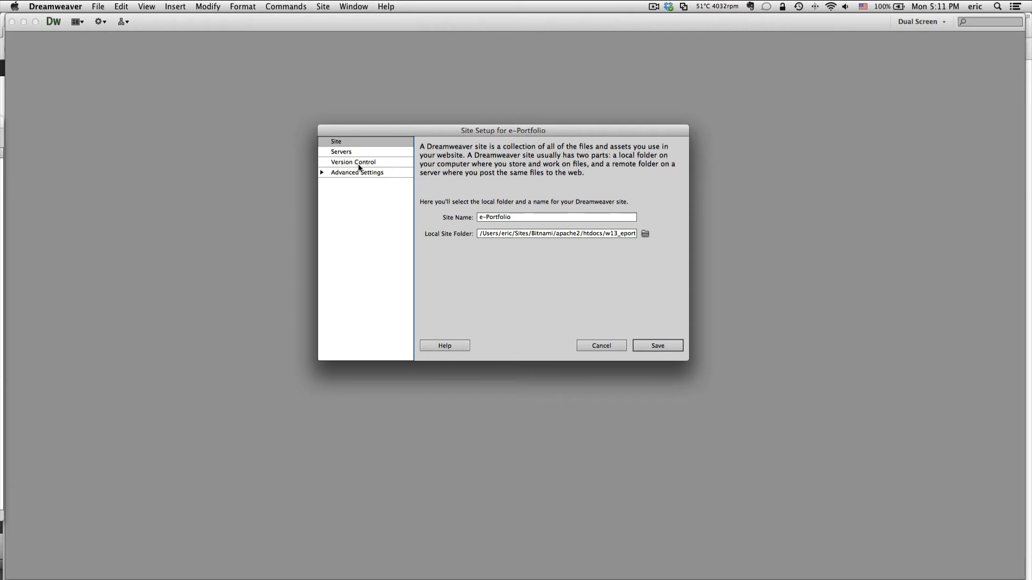
left_click(340, 152)
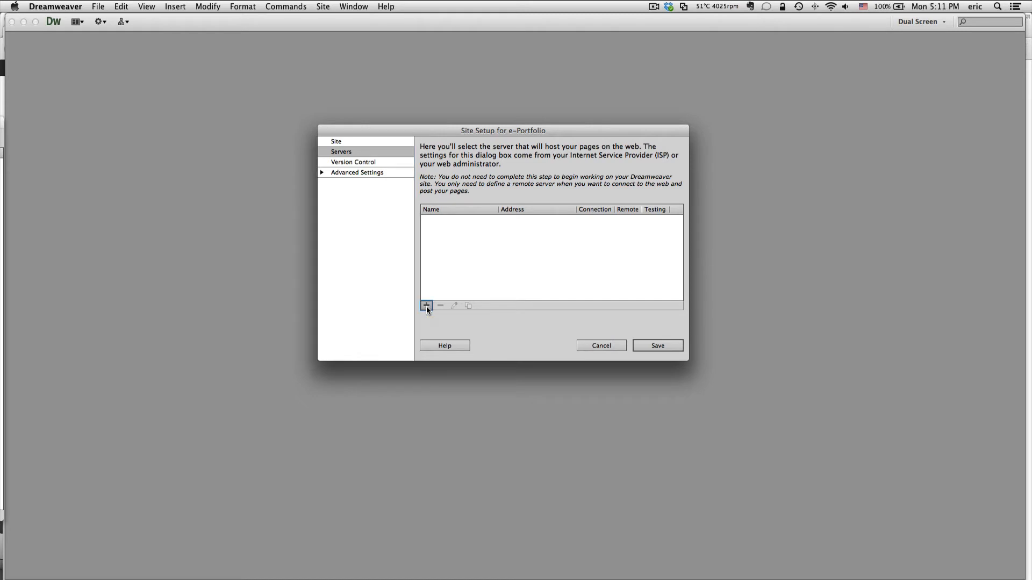
Step: Add a server named 'Bitnami' connecting via Local/Network and start browsing for its folder
left_click(427, 305)
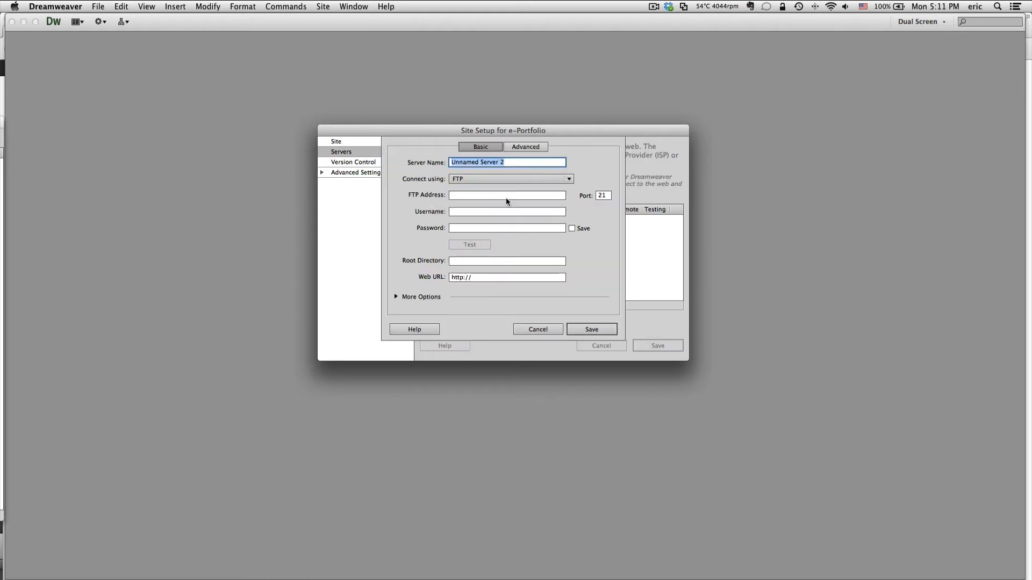
type("B")
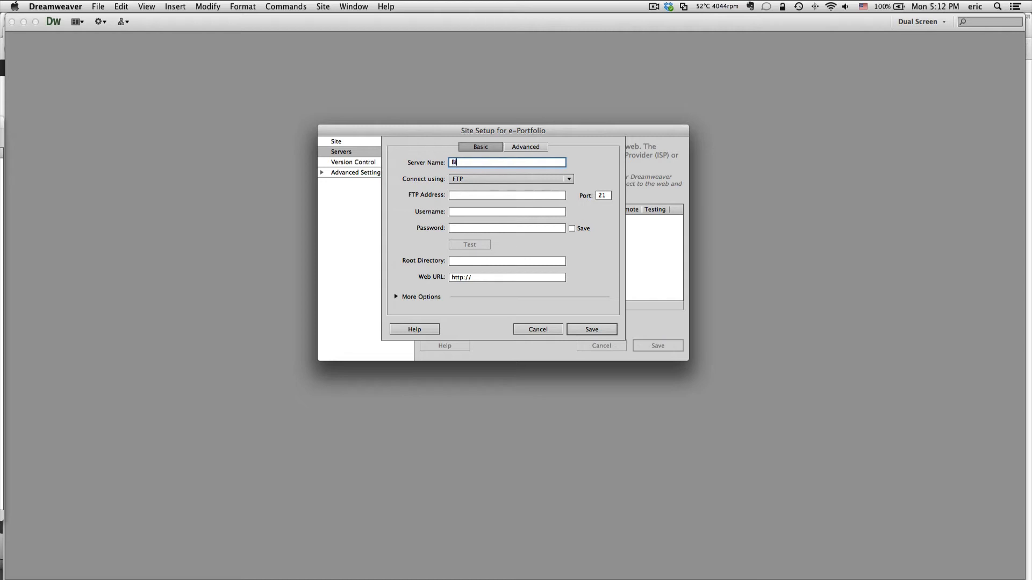
type("itnami")
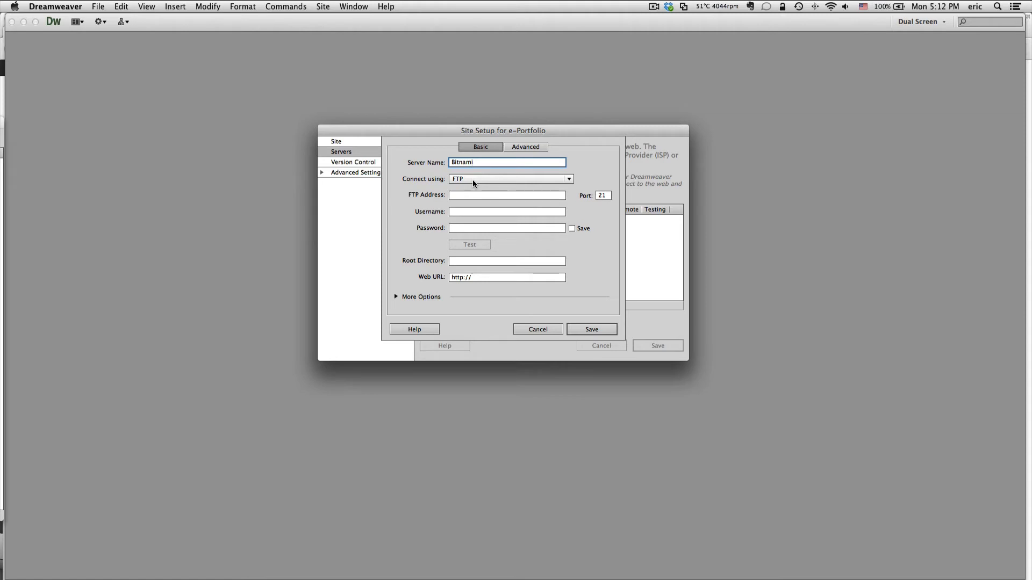
left_click(510, 178)
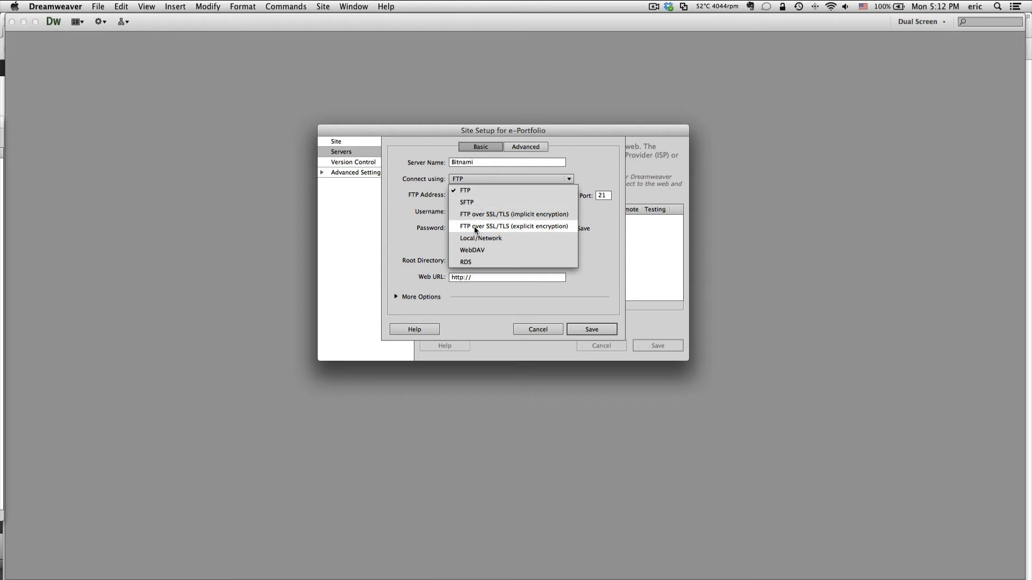
mouse_move(493, 243)
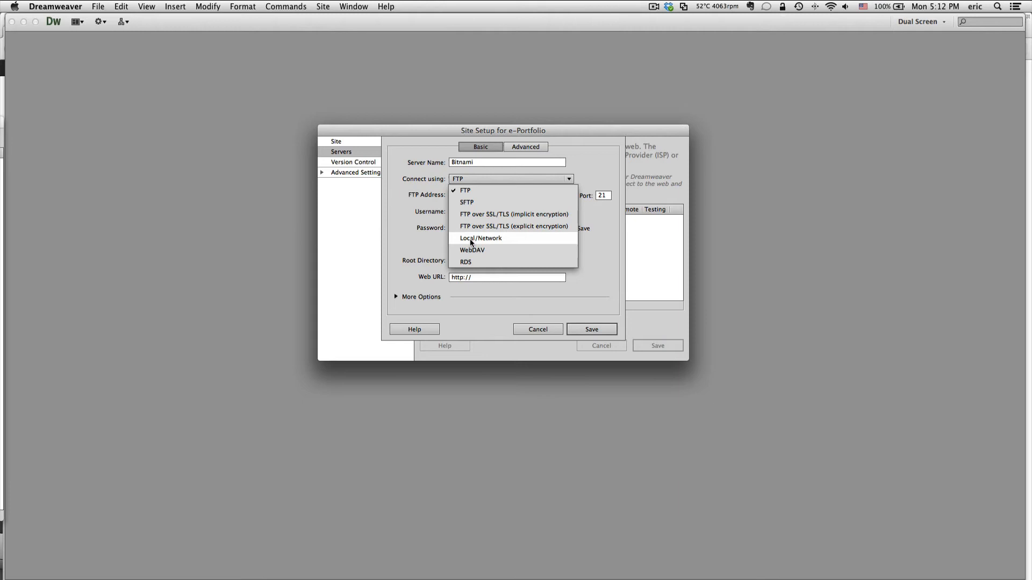
left_click(481, 238)
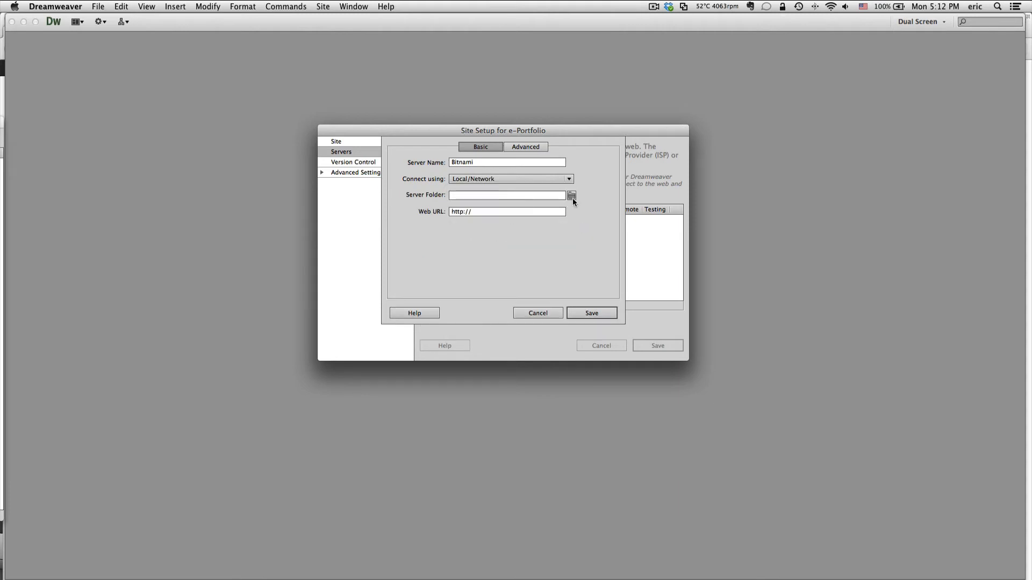
left_click(571, 196)
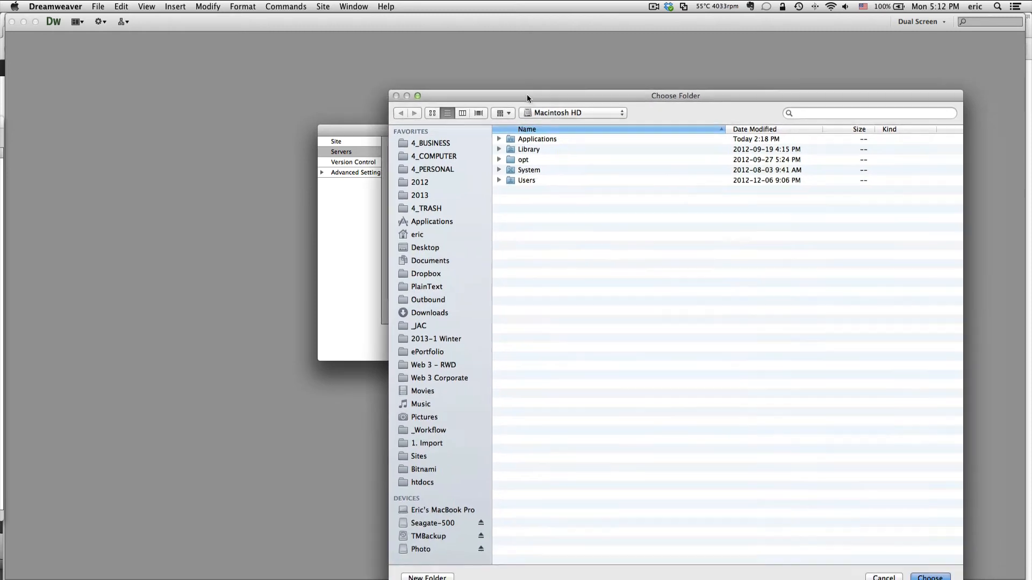
Step: Set the Bitnami server folder to girouard-eric inside Bitnami's htdocs w13_eportfolio
left_click(424, 469)
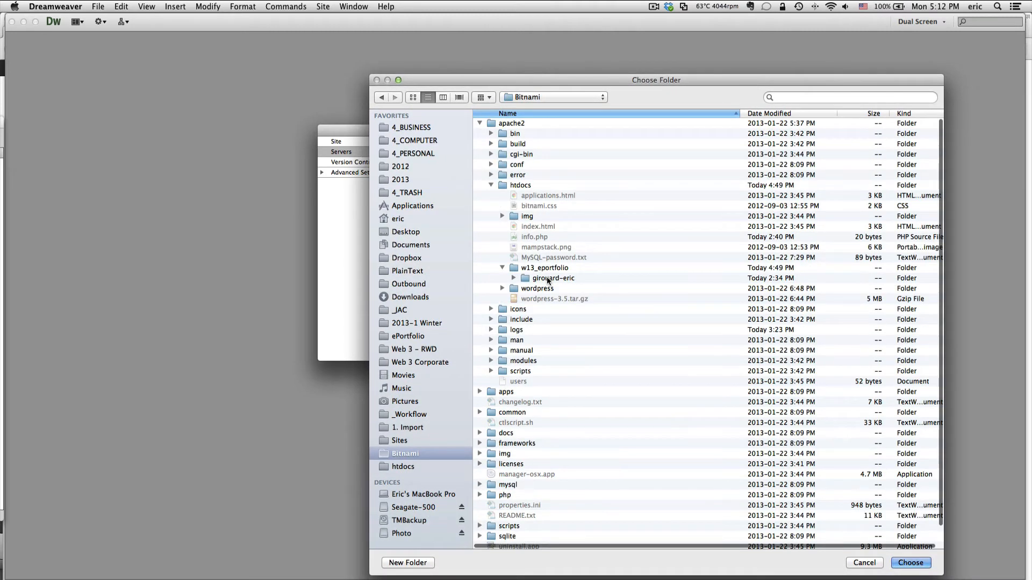
double_click(553, 278)
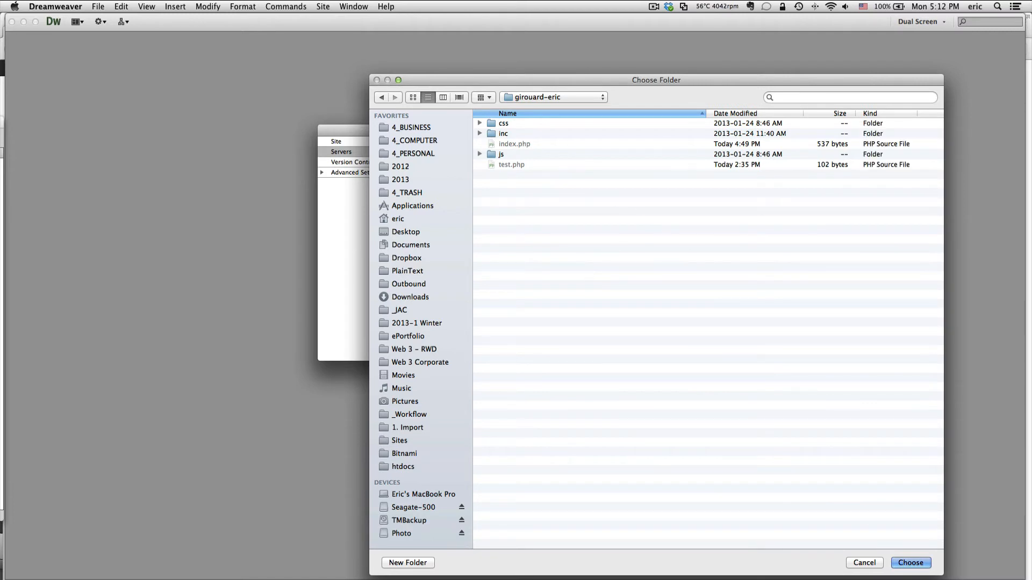
left_click(910, 563)
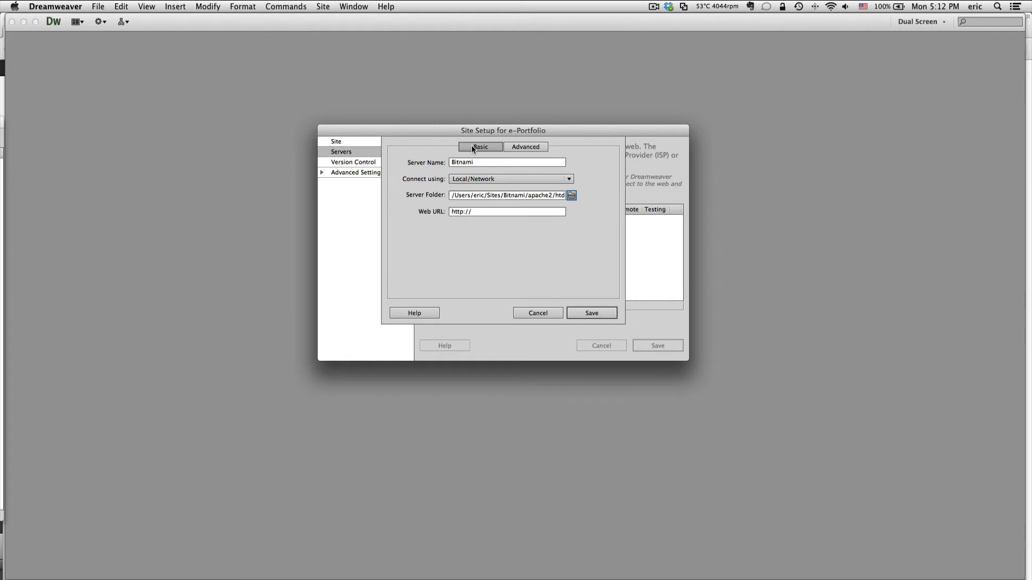
mouse_move(441, 194)
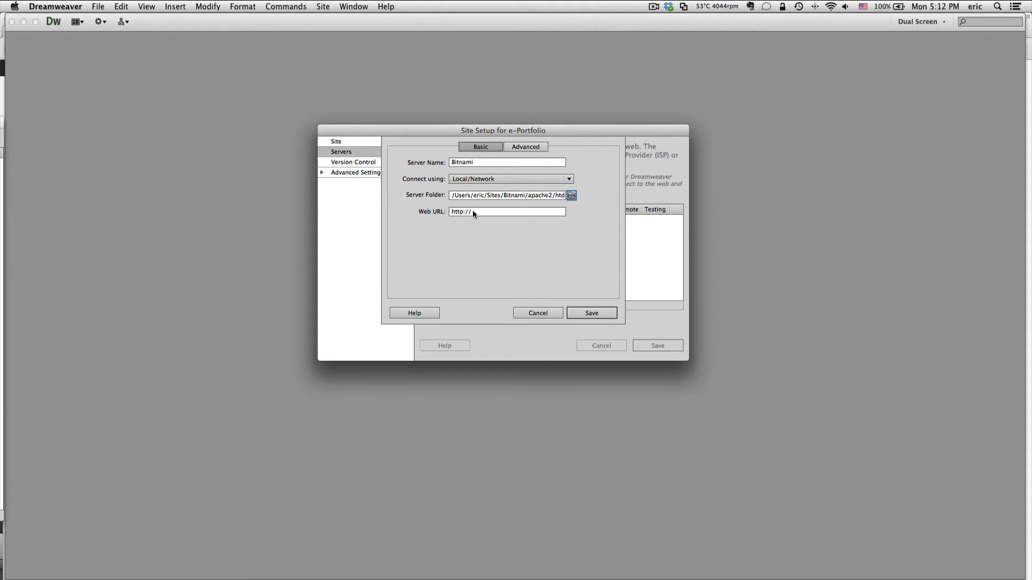
left_click(506, 211)
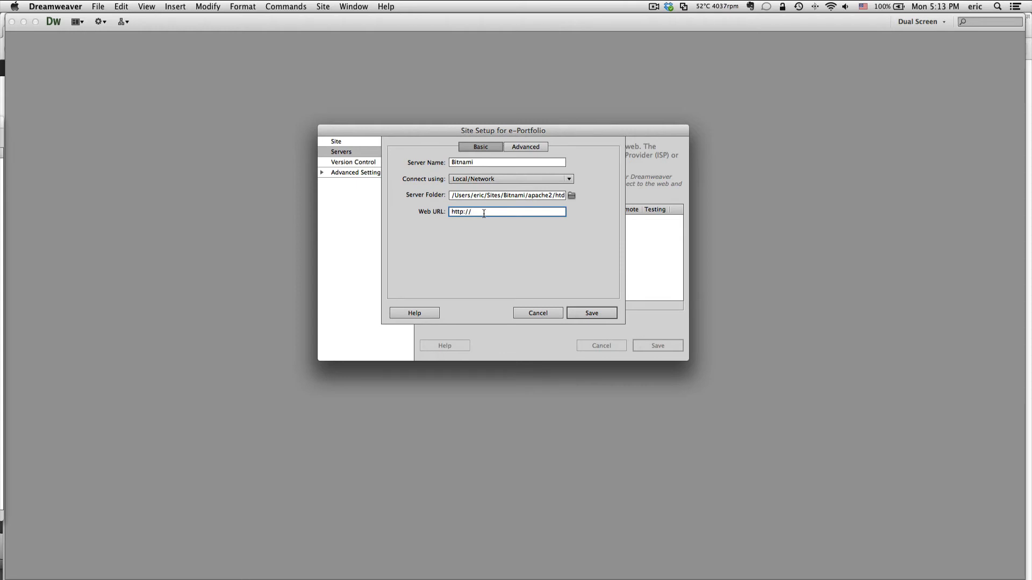
type("127")
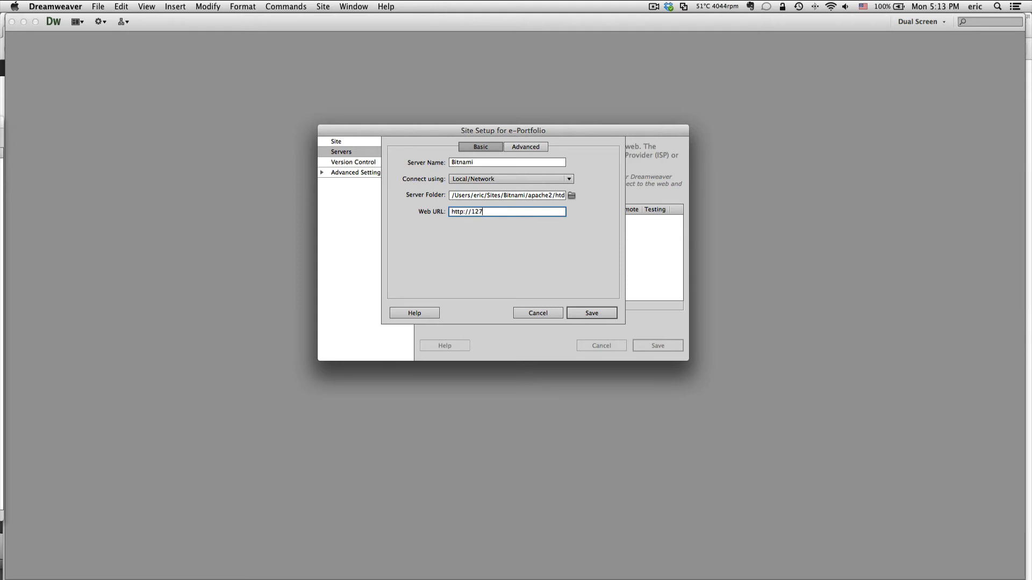
type(".0.0.")
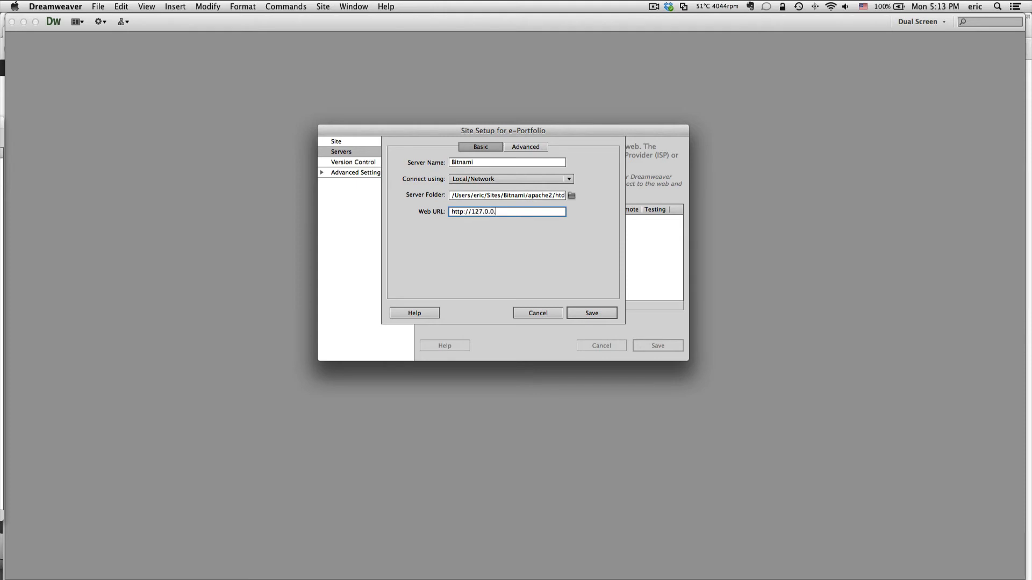
type("1")
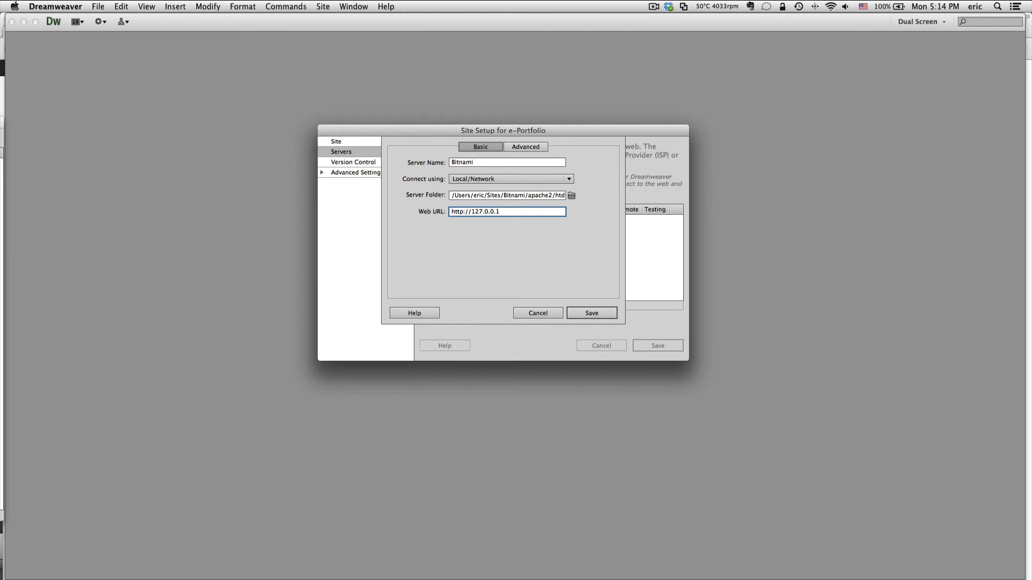
type("8")
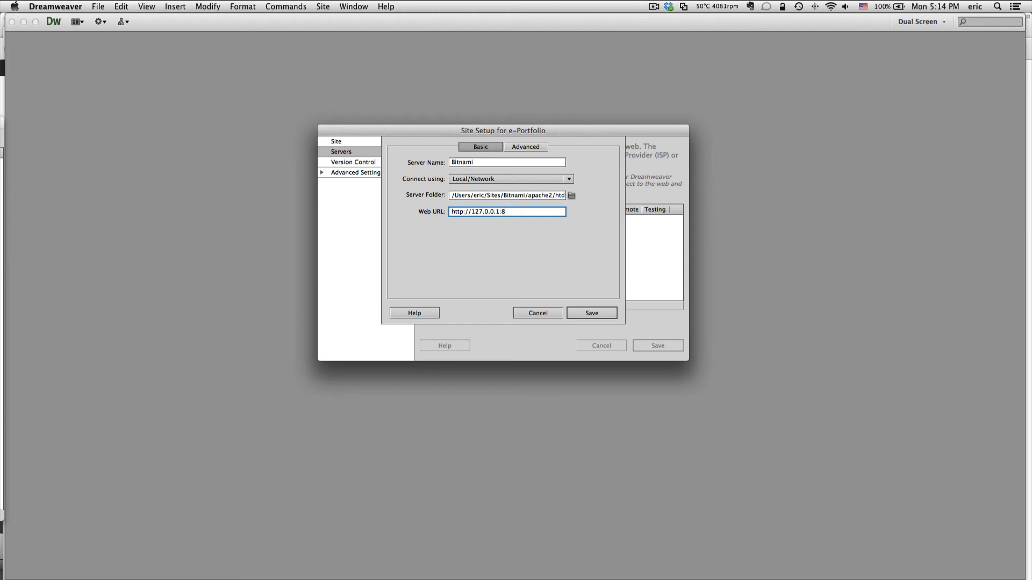
type("080")
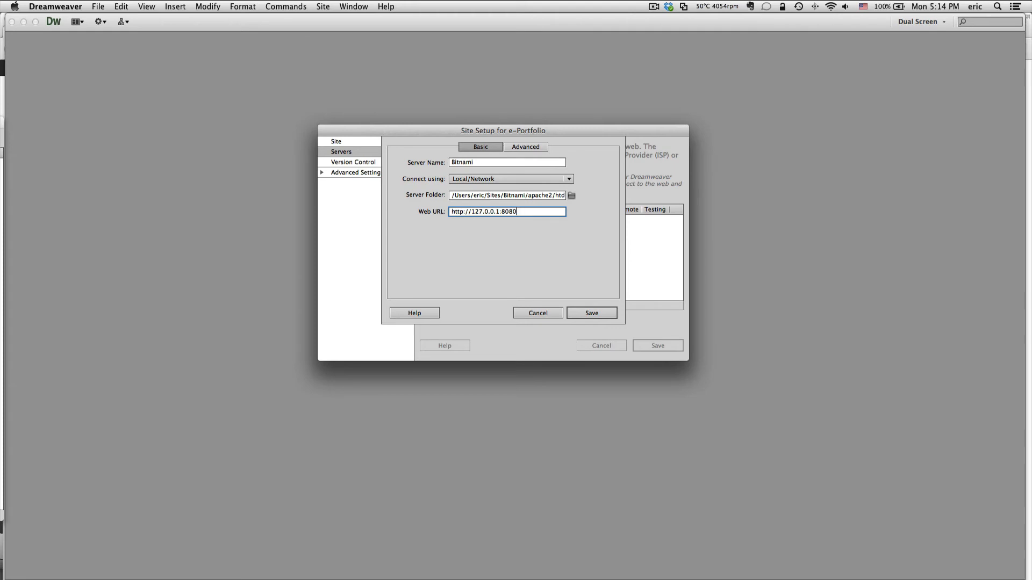
type("/")
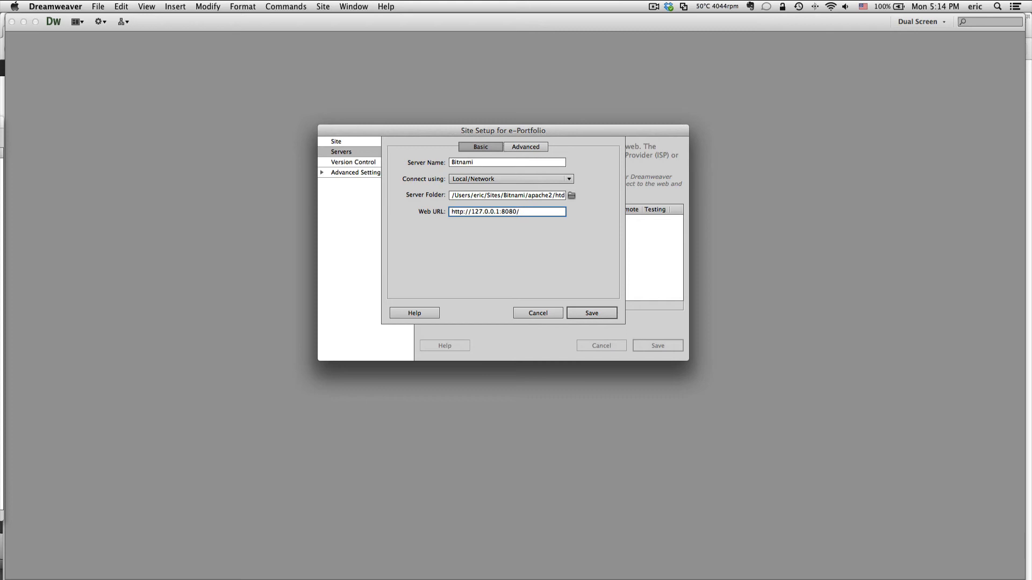
left_click(519, 211)
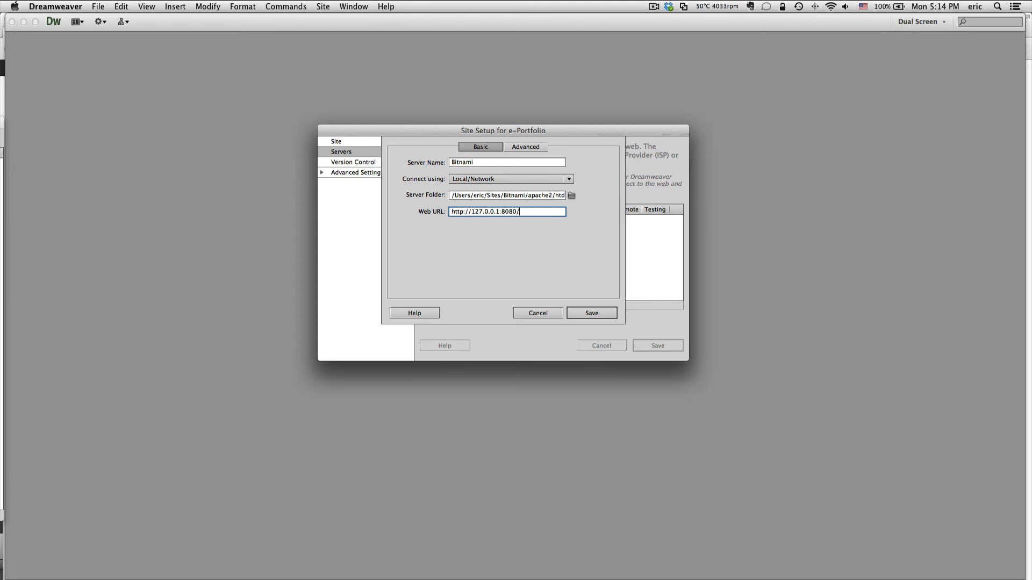
type("w1")
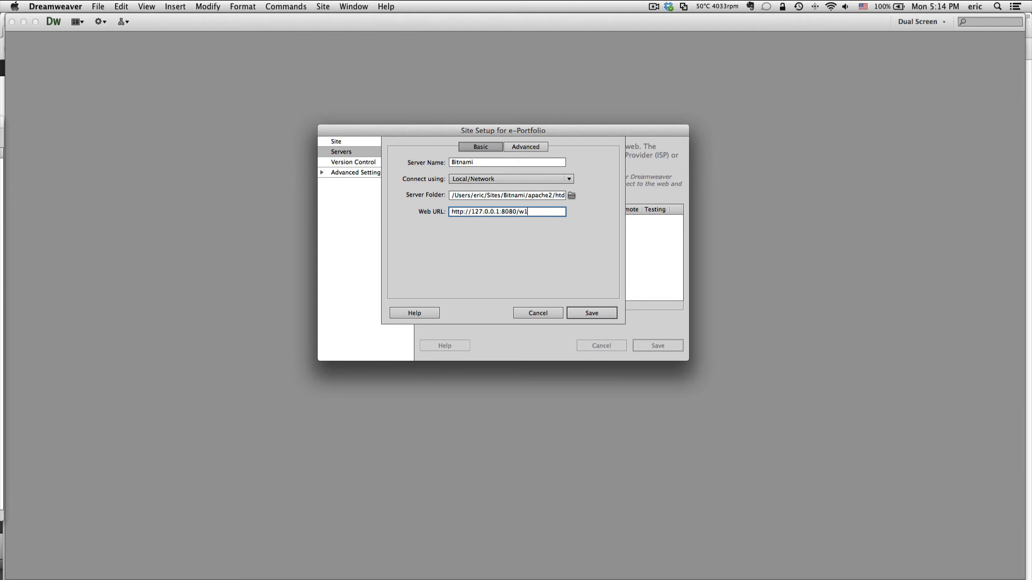
type("3_eportfolio/")
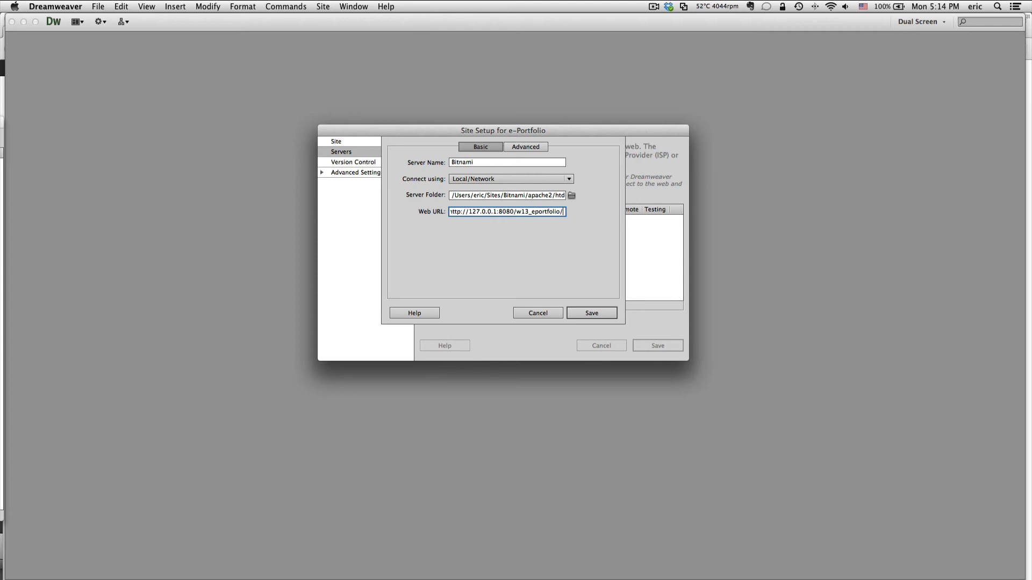
type("gif")
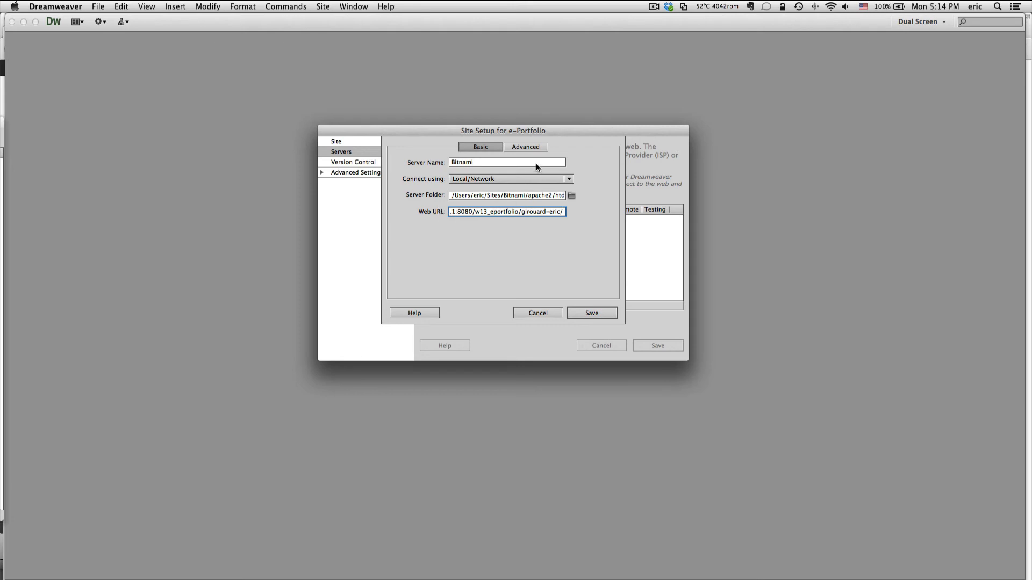
Step: Show the Bitnami server's Advanced settings and the Testing Server model choices
left_click(525, 147)
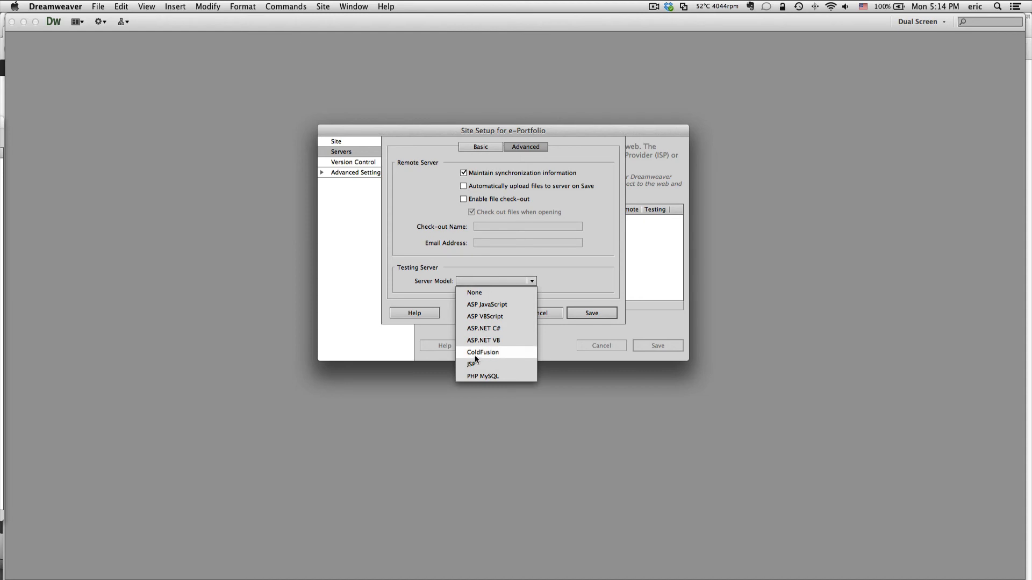
left_click(483, 375)
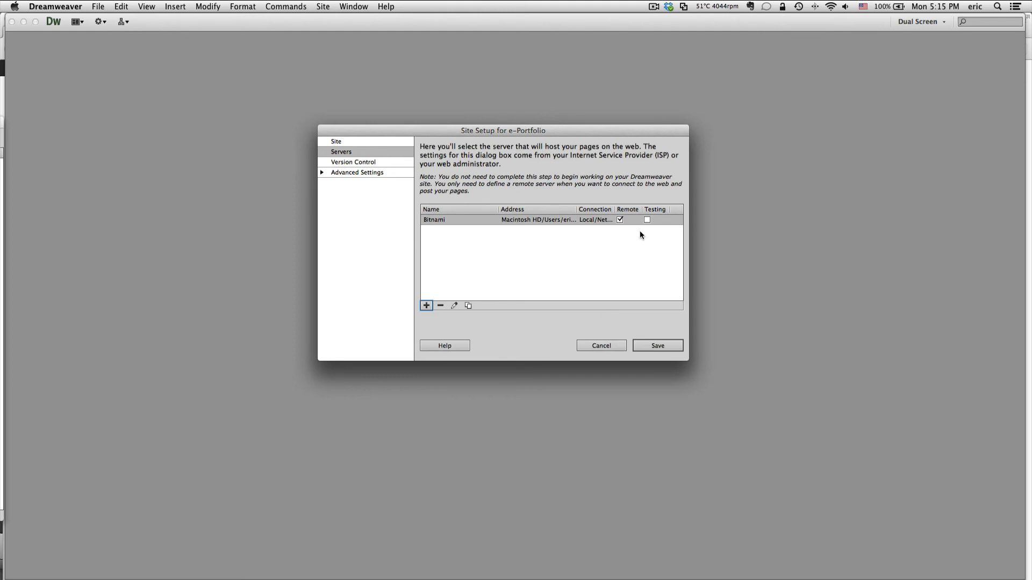
mouse_move(619, 226)
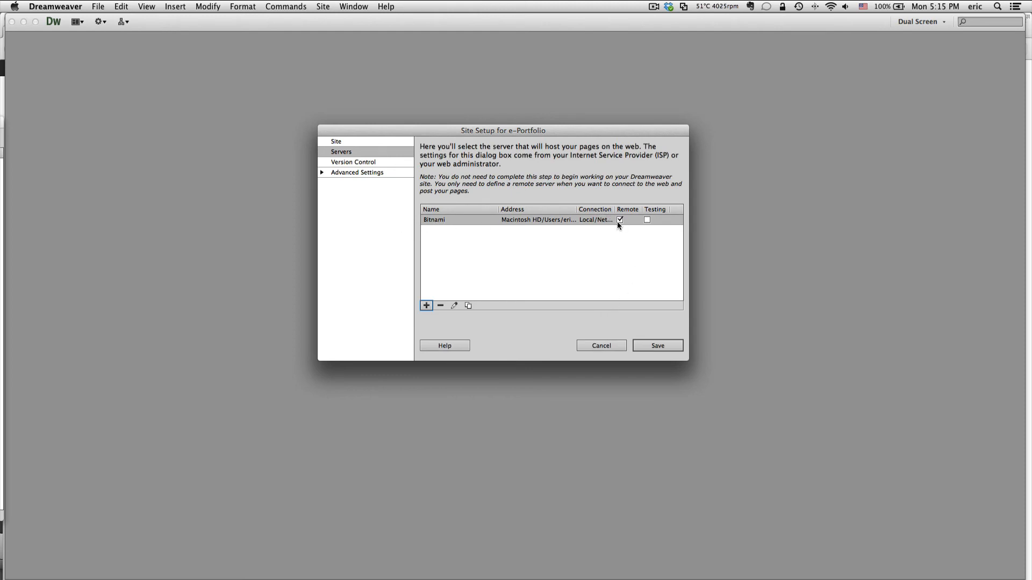
mouse_move(610, 226)
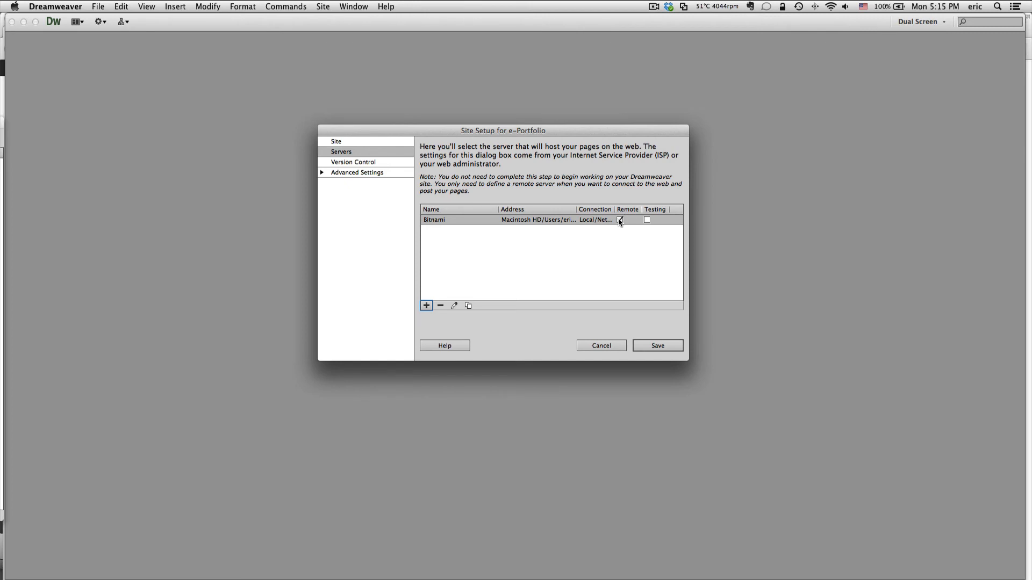
Step: Mark Bitnami as Testing instead of Remote, then begin adding a second server
left_click(647, 220)
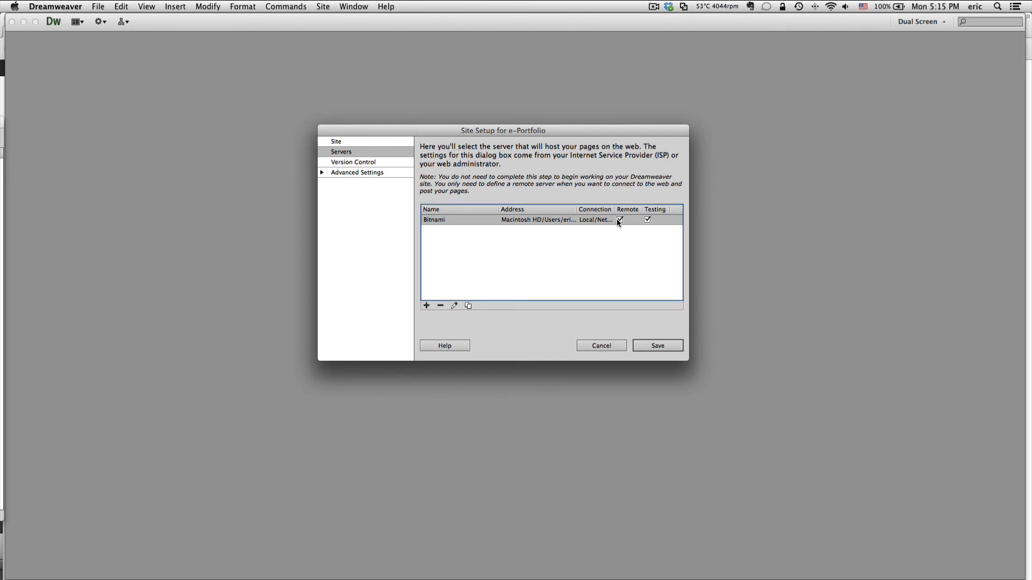
left_click(619, 220)
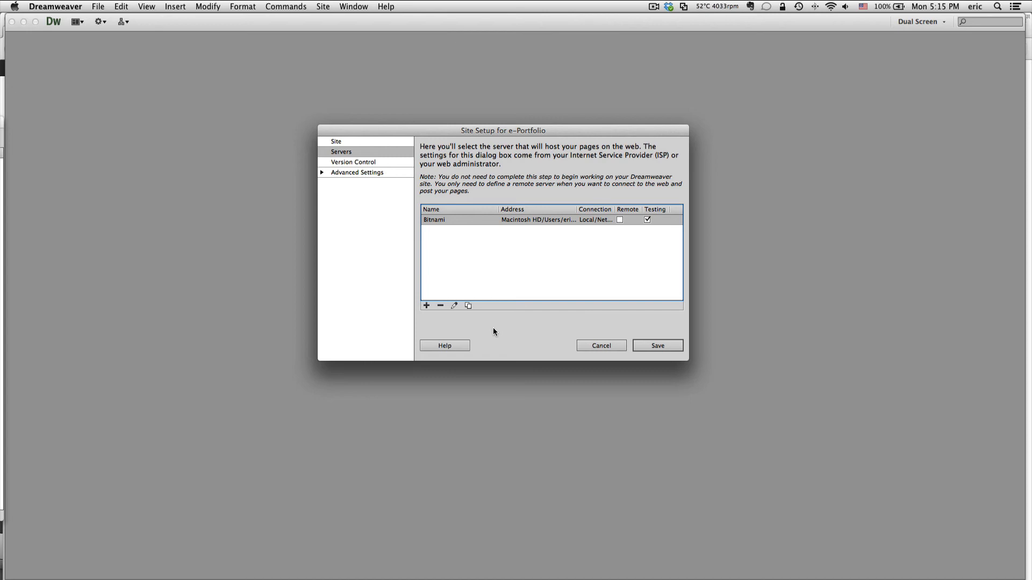
mouse_move(415, 202)
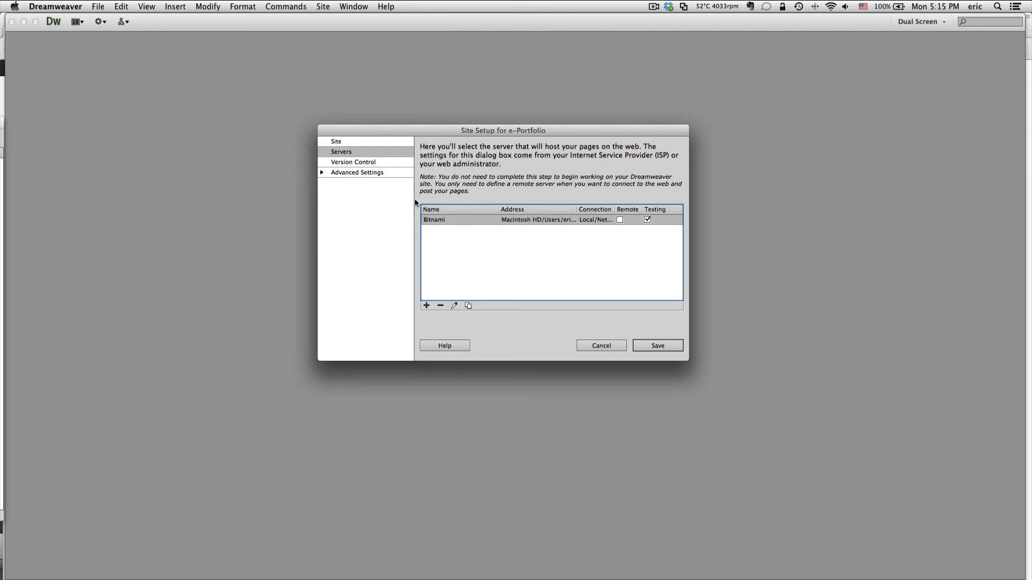
mouse_move(439, 207)
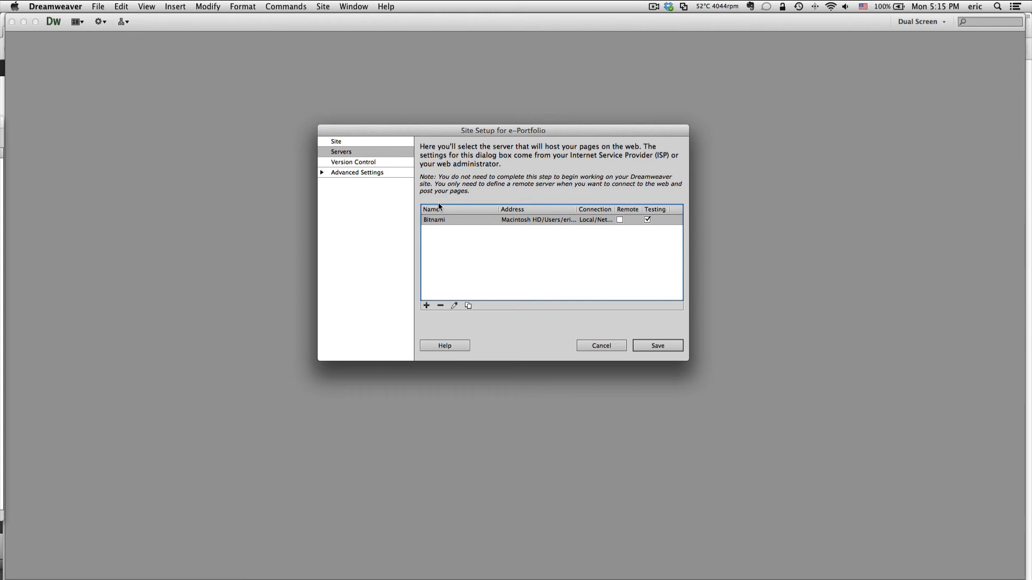
left_click(426, 305)
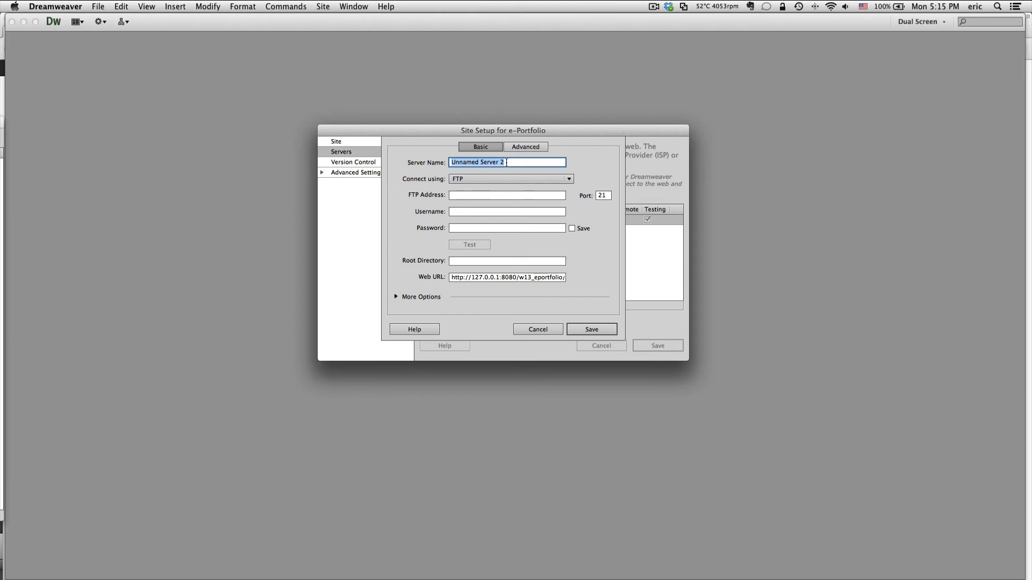
Step: Name the new FTP server 'Bluehost' with FTP address pdht.ca
type("Bluehost")
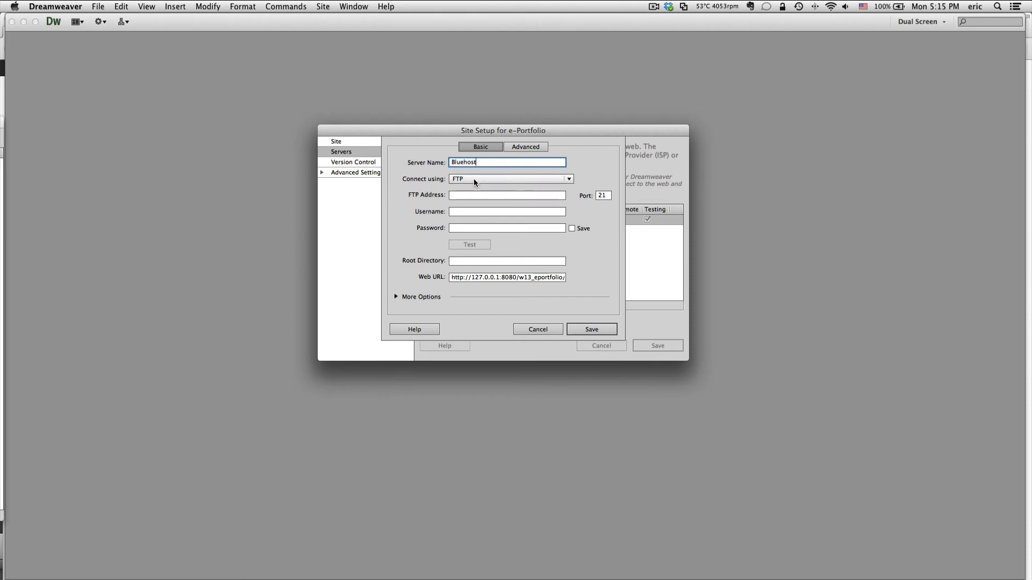
left_click(506, 195)
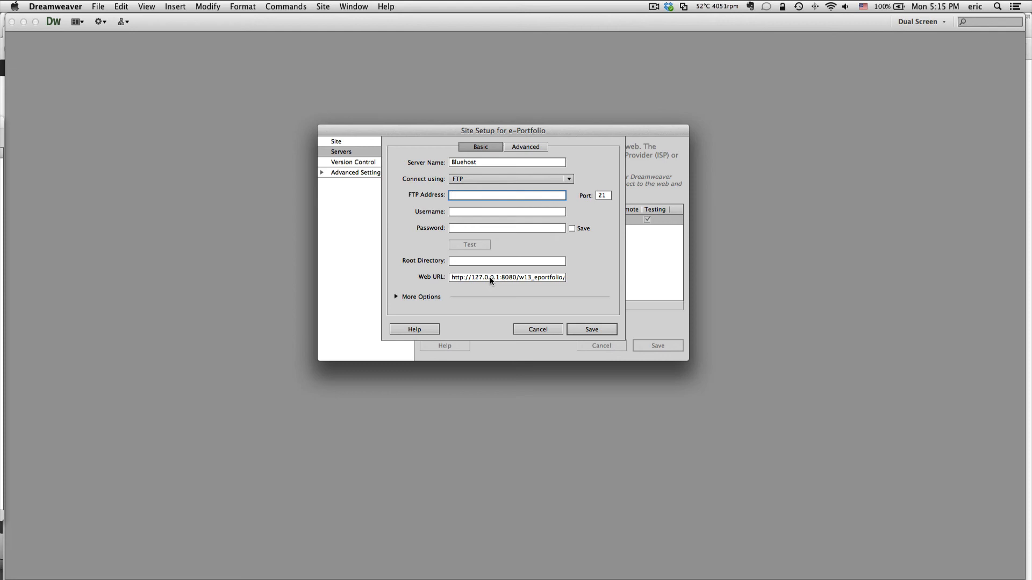
type("pdh")
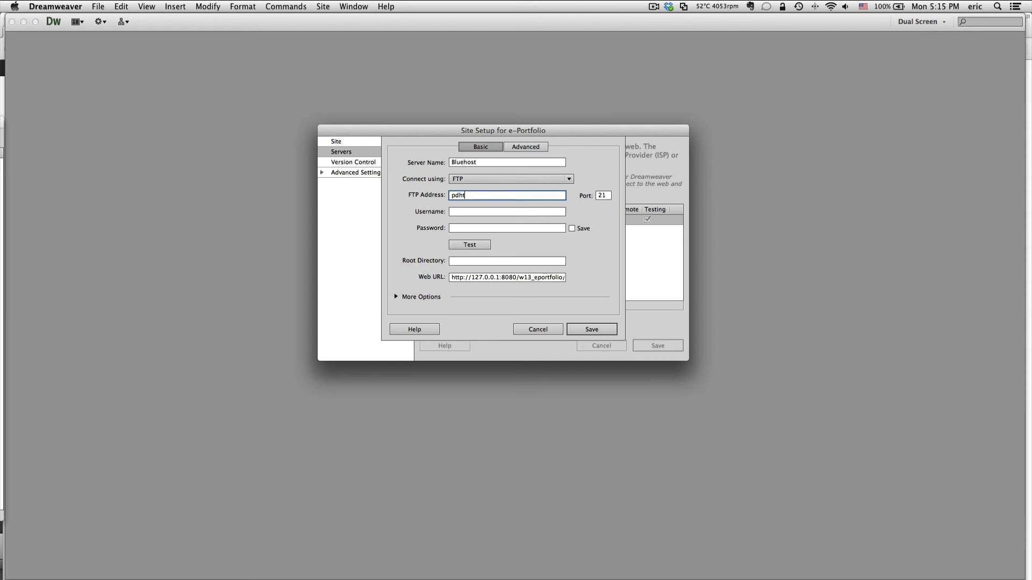
type("t.ca")
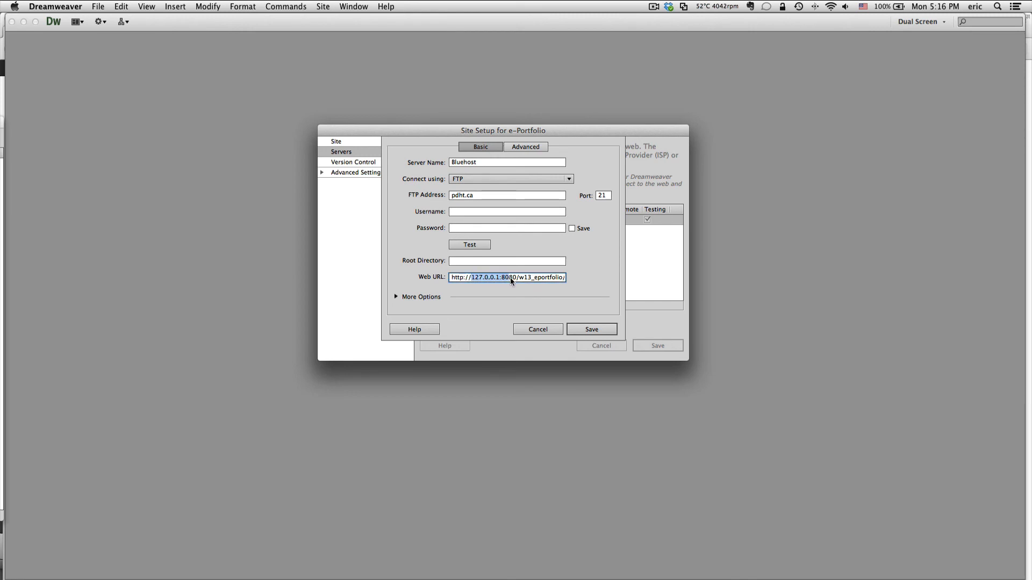
mouse_move(450, 373)
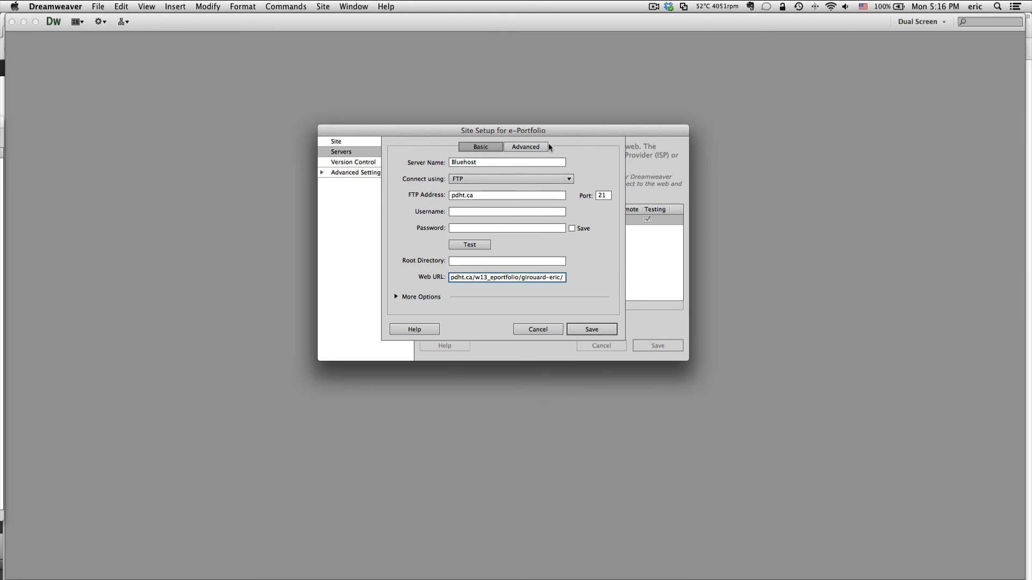
left_click(525, 146)
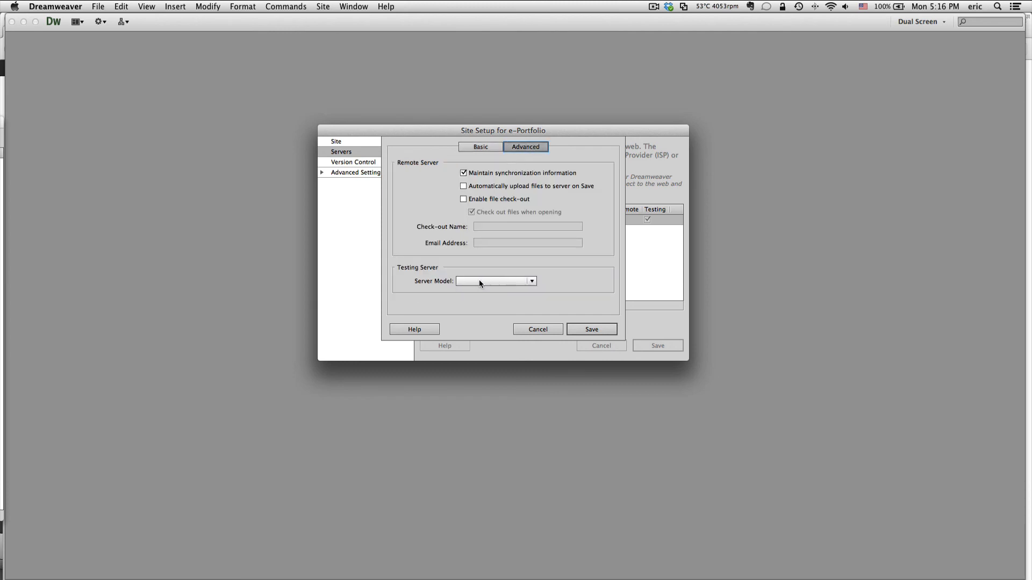
left_click(496, 281)
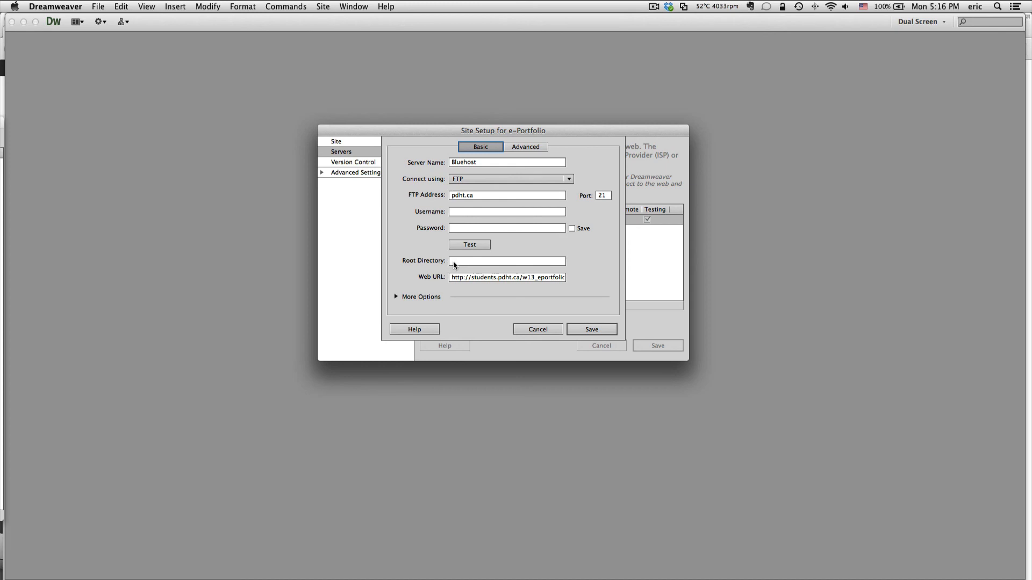
mouse_move(538, 249)
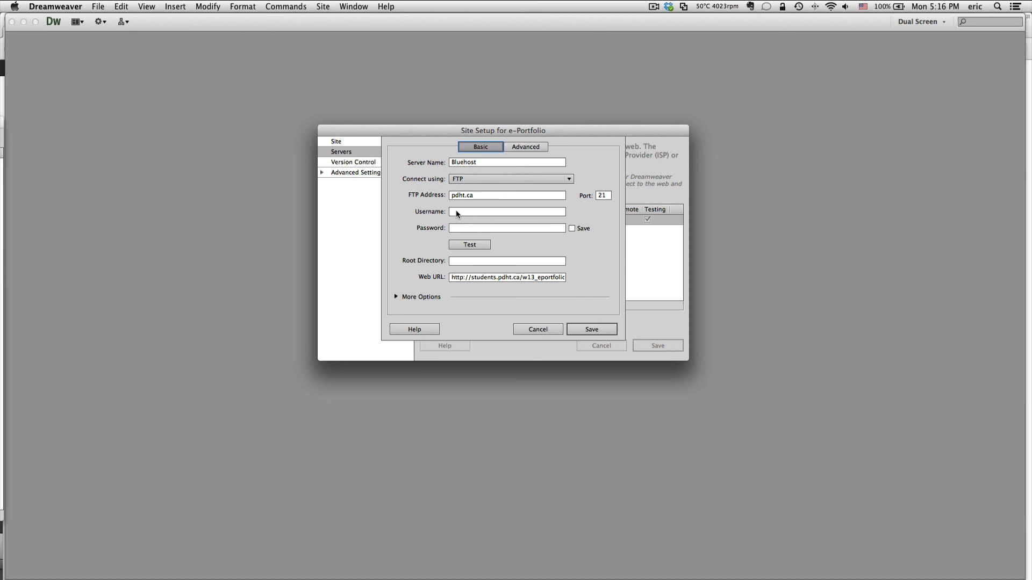
left_click(507, 277)
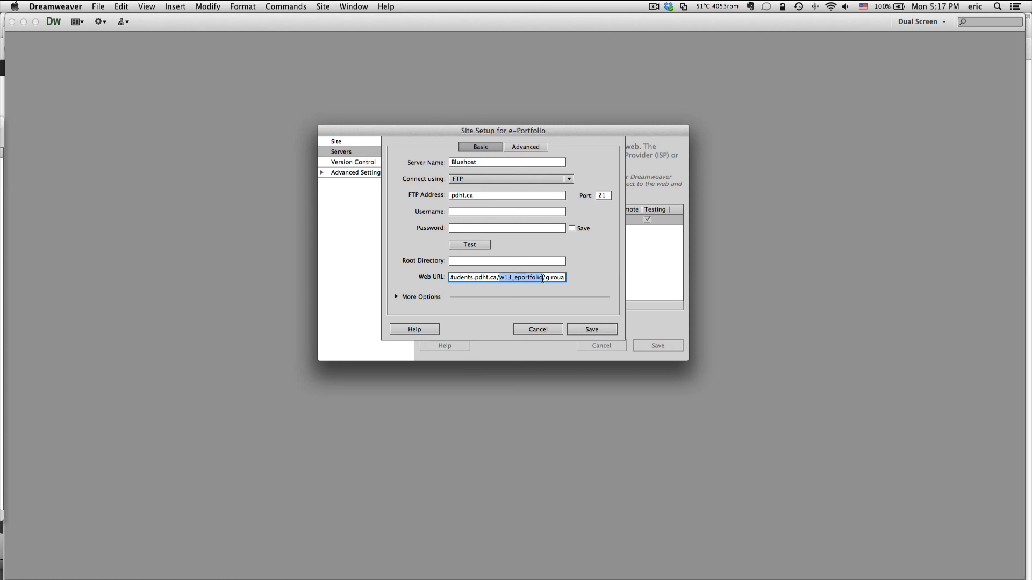
type("girouard-eric/")
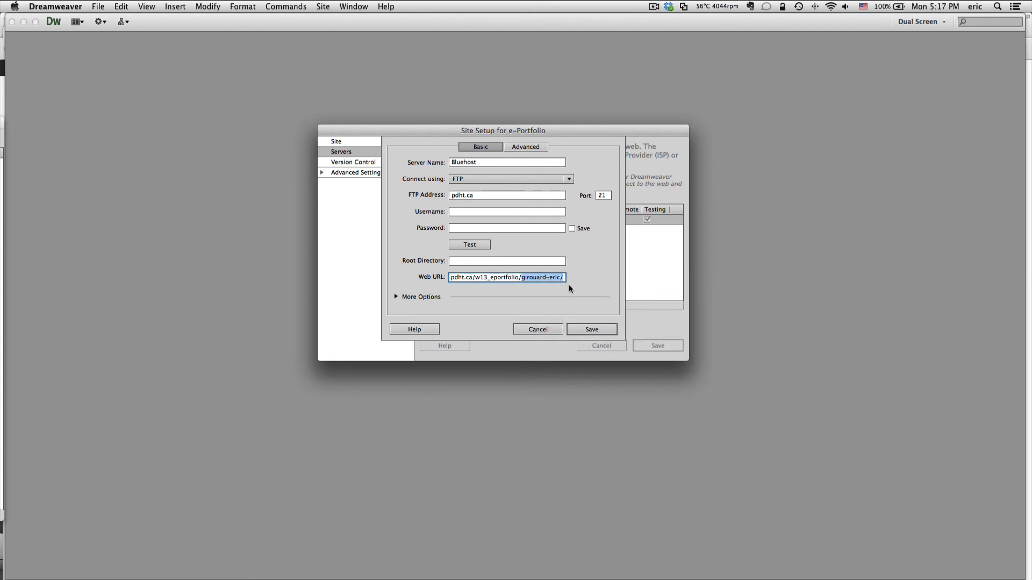
Step: Paste girouard-eric/ into the Bluehost Root Directory, matching the Web URL's final folder
right_click(506, 277)
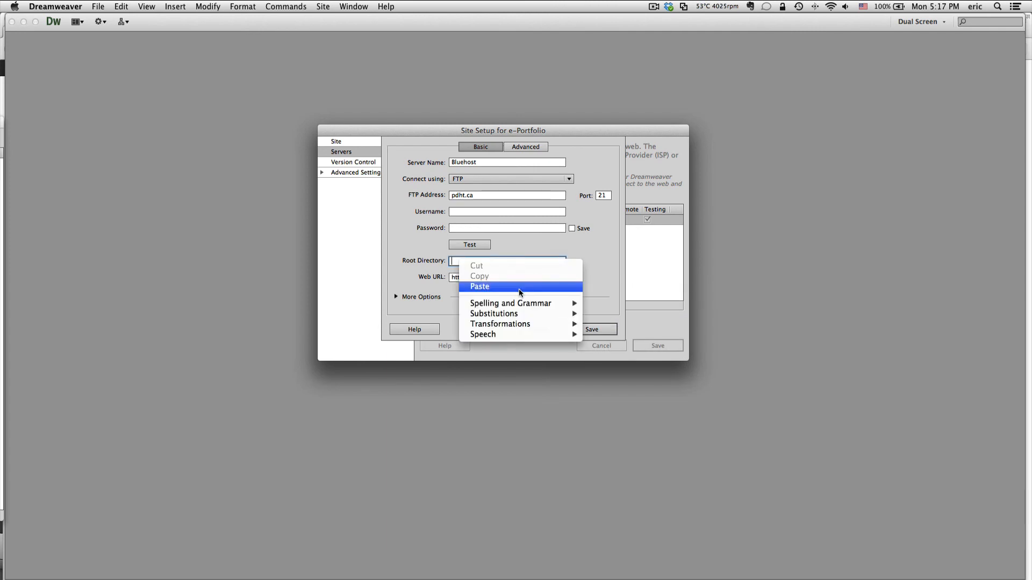
left_click(479, 287)
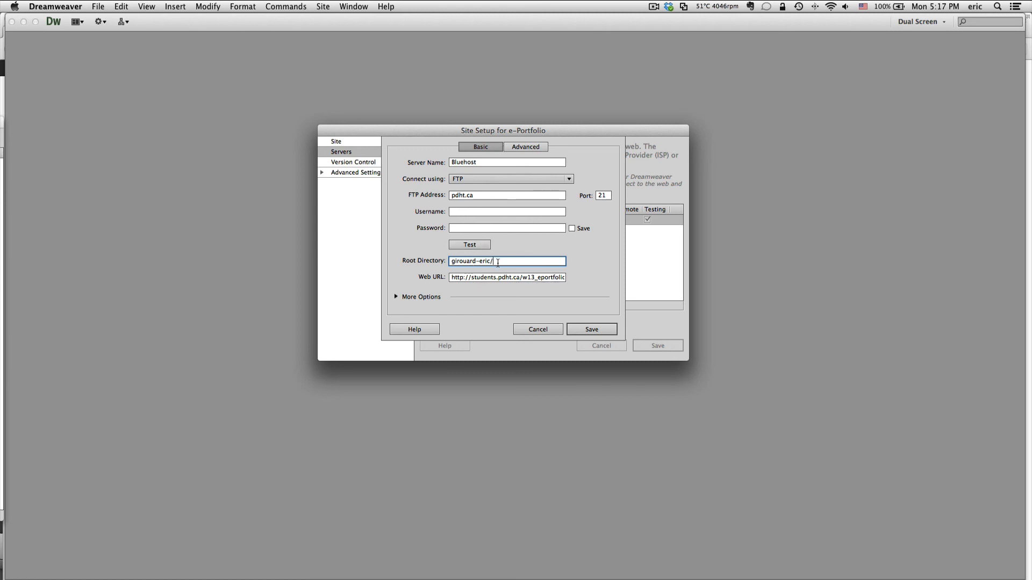
left_click(507, 278)
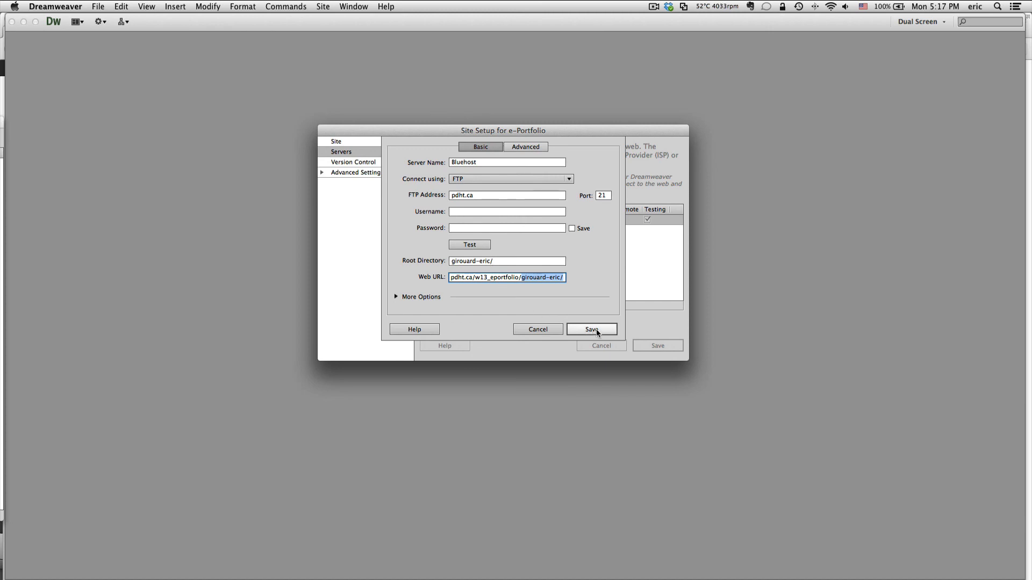
mouse_move(607, 334)
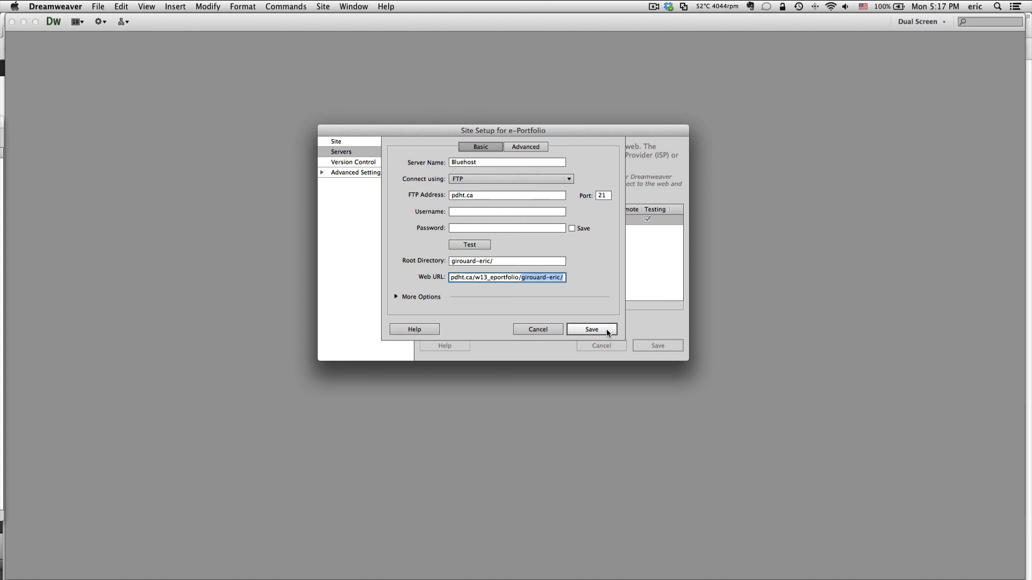
mouse_move(469, 244)
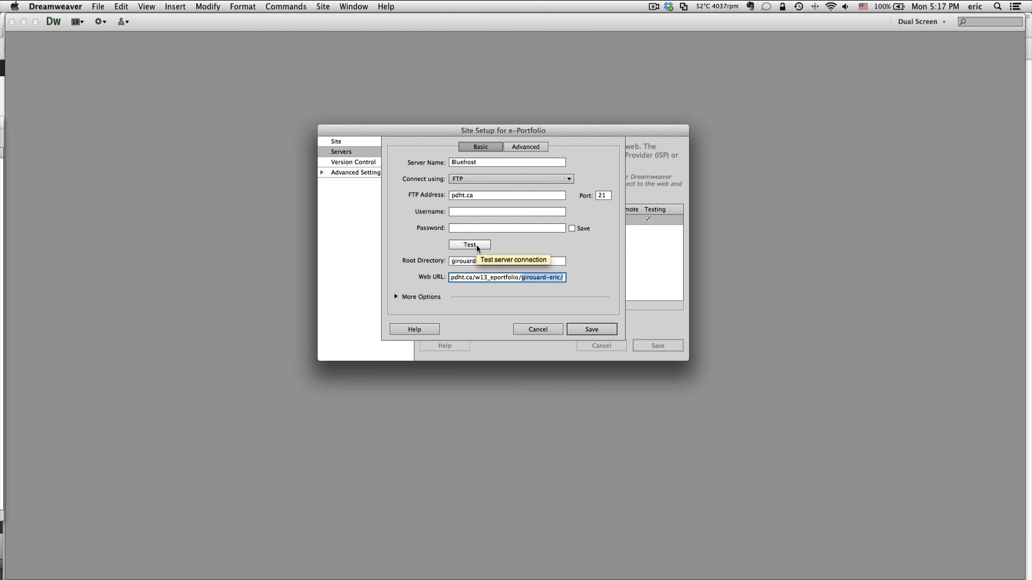
mouse_move(546, 299)
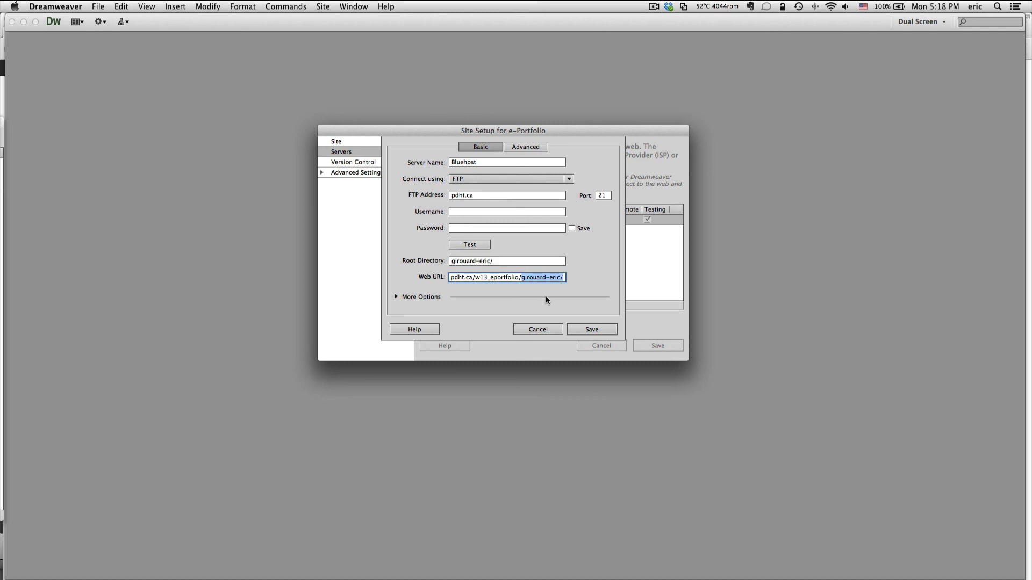